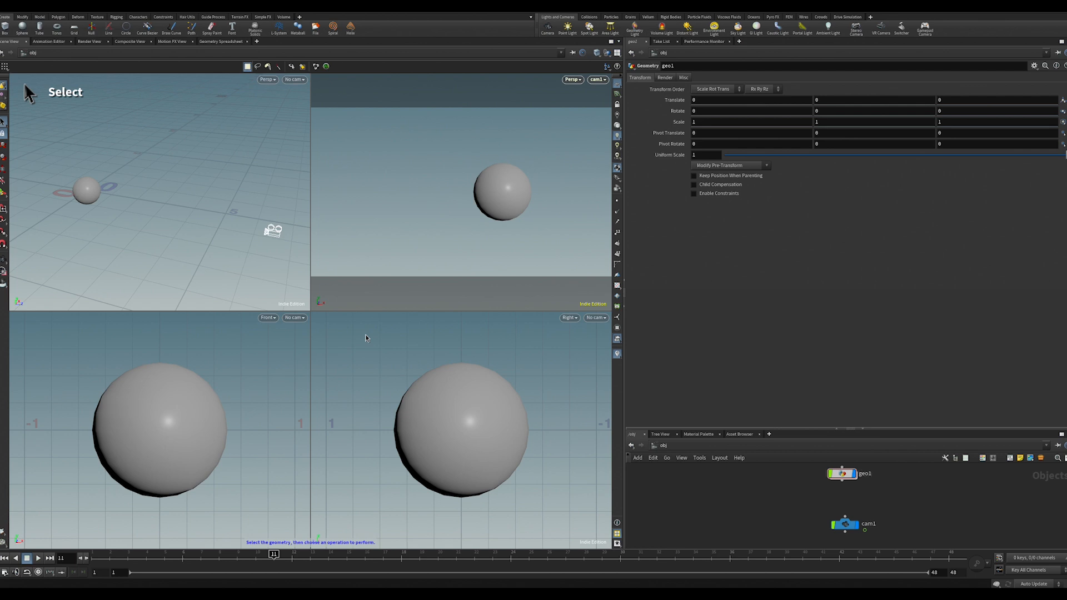
pyautogui.moveTo(90, 379)
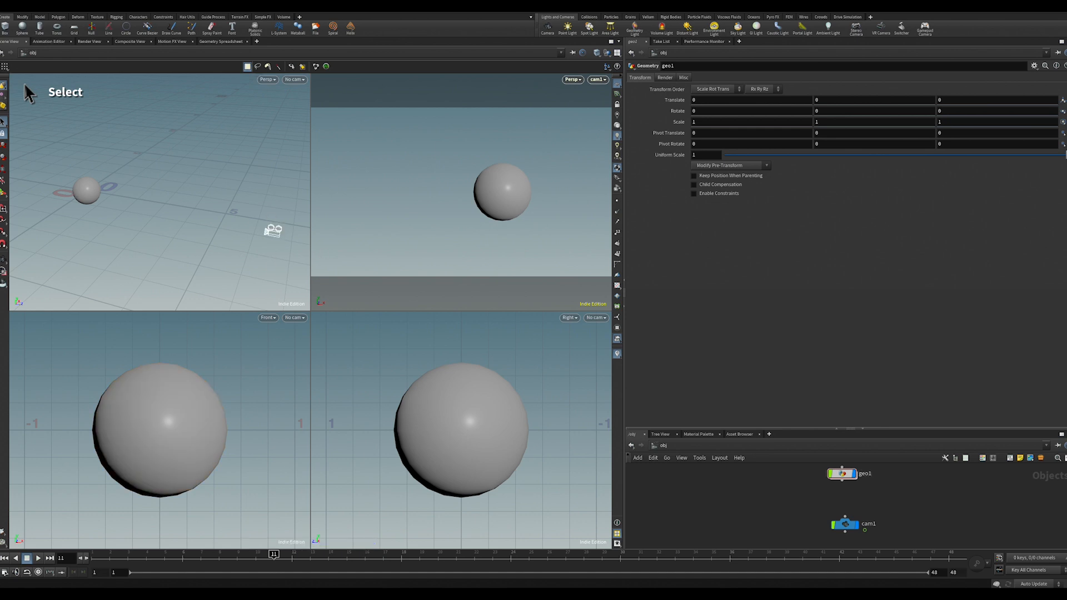
# - Scrub the timeline to a later frame so cam1 shows the sphere on its left
pyautogui.moveTo(272, 554); pyautogui.dragTo(254, 553)
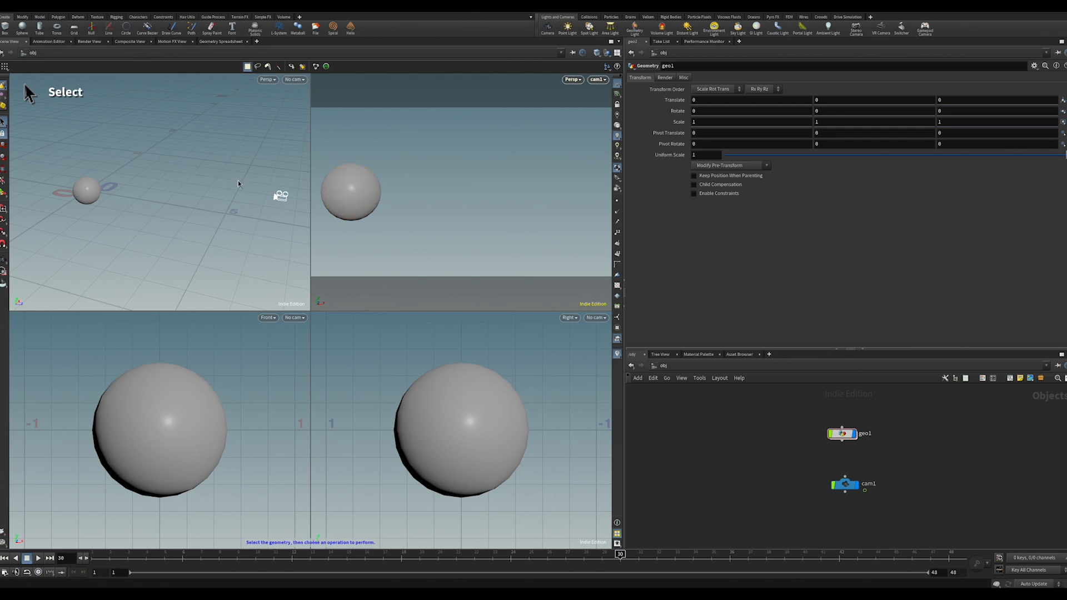
pyautogui.moveTo(852, 433)
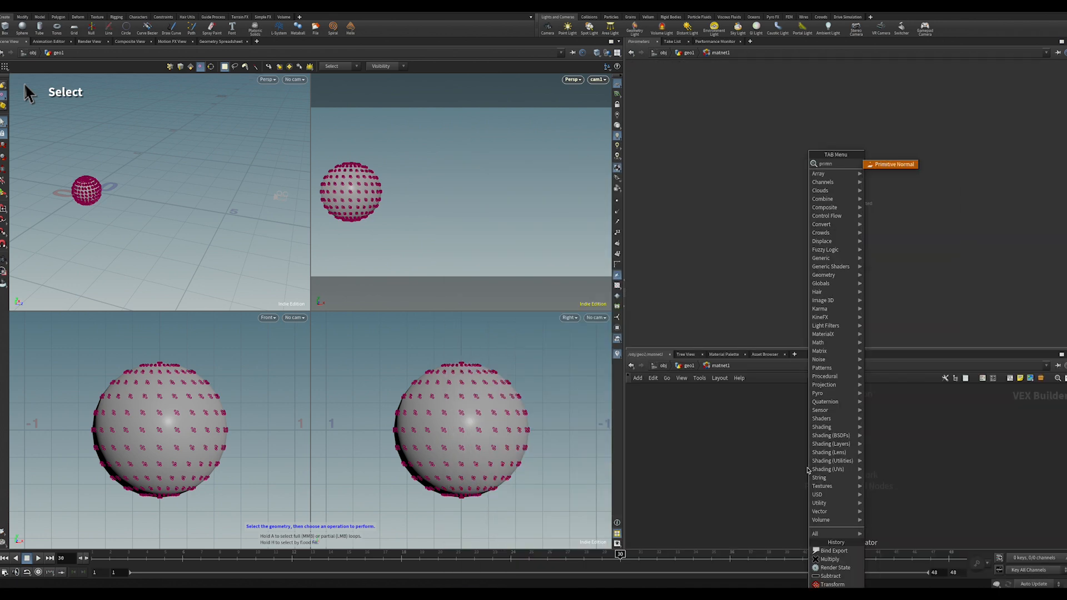
# - Enter principledshader1's VEX Builder network inside geo1's matnet1
pyautogui.write('pr')
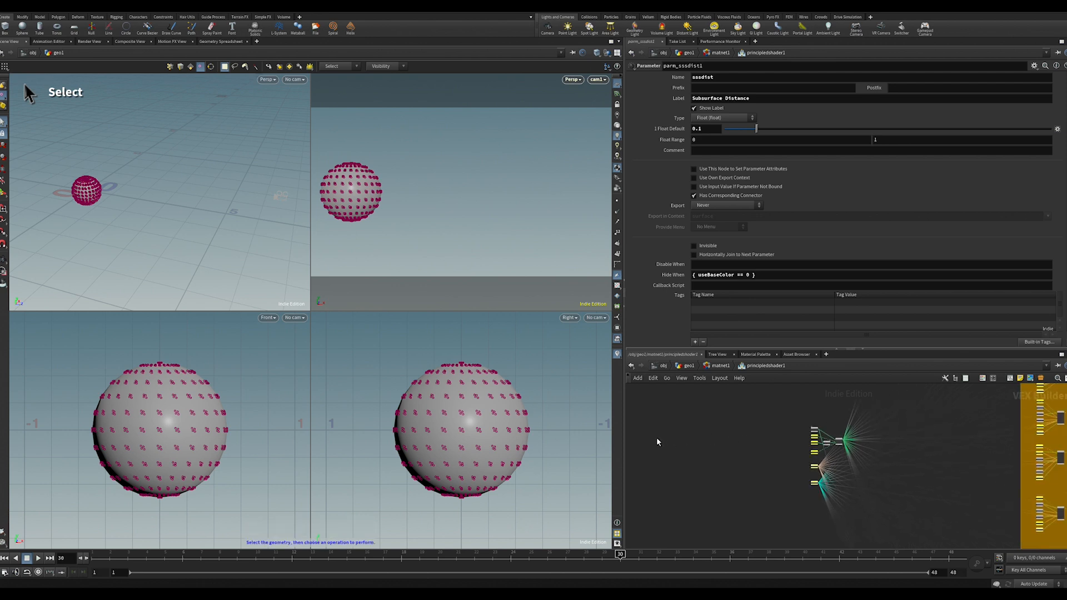
# - Add Get Blur P nodes to the shader network, one with Time set to 1
pyautogui.press('tab')
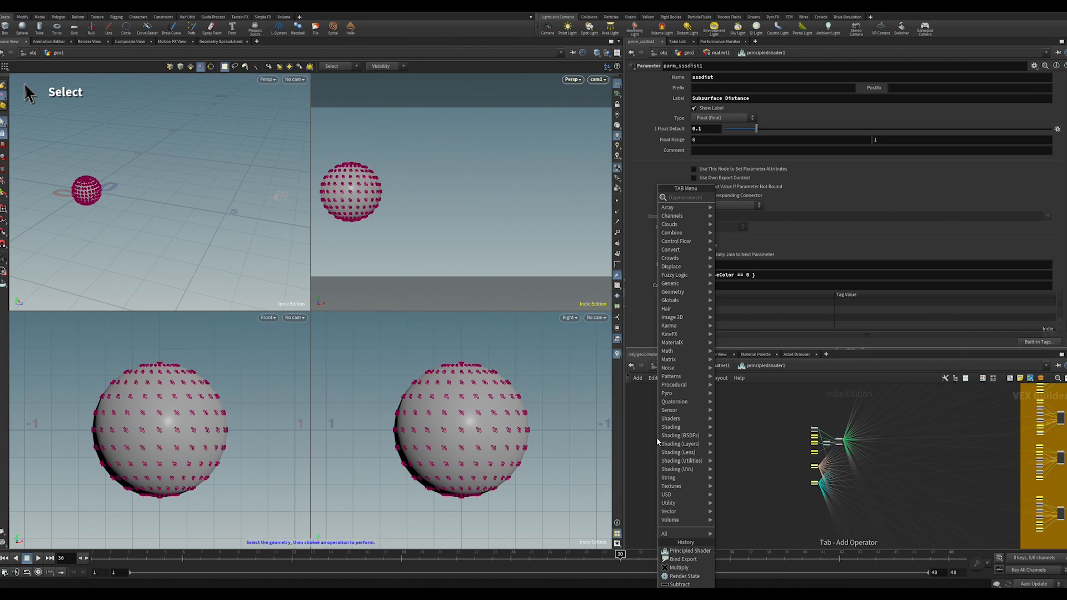
pyautogui.write('et')
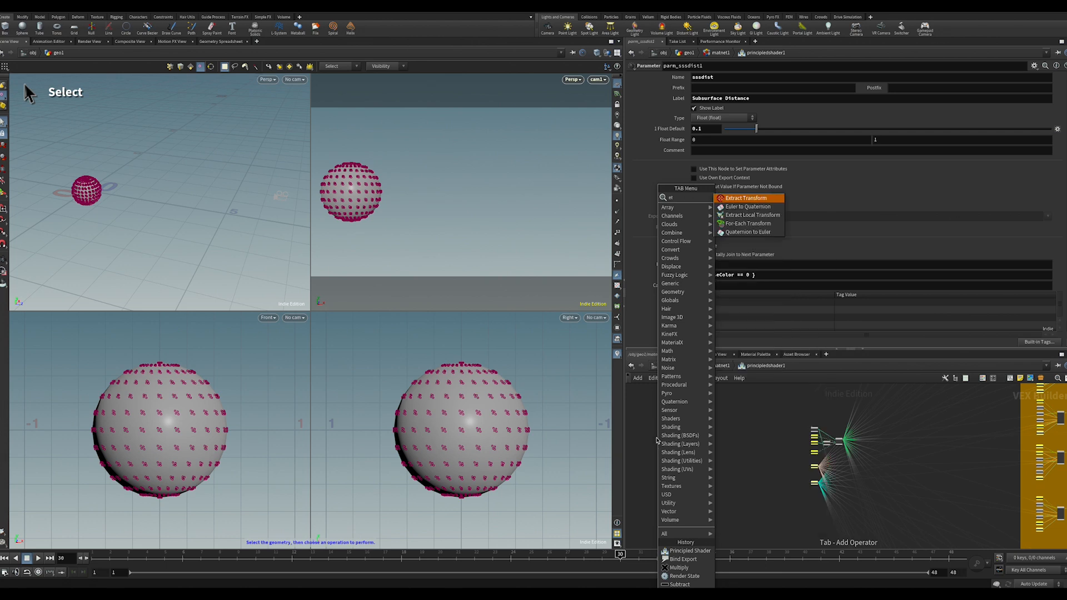
pyautogui.write('get')
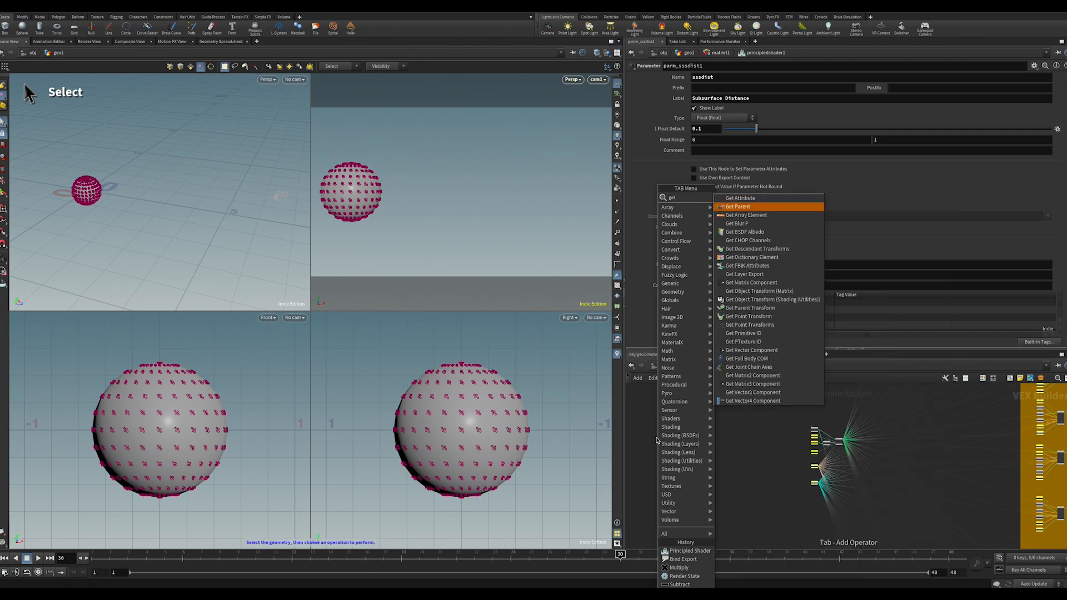
pyautogui.moveTo(737, 224)
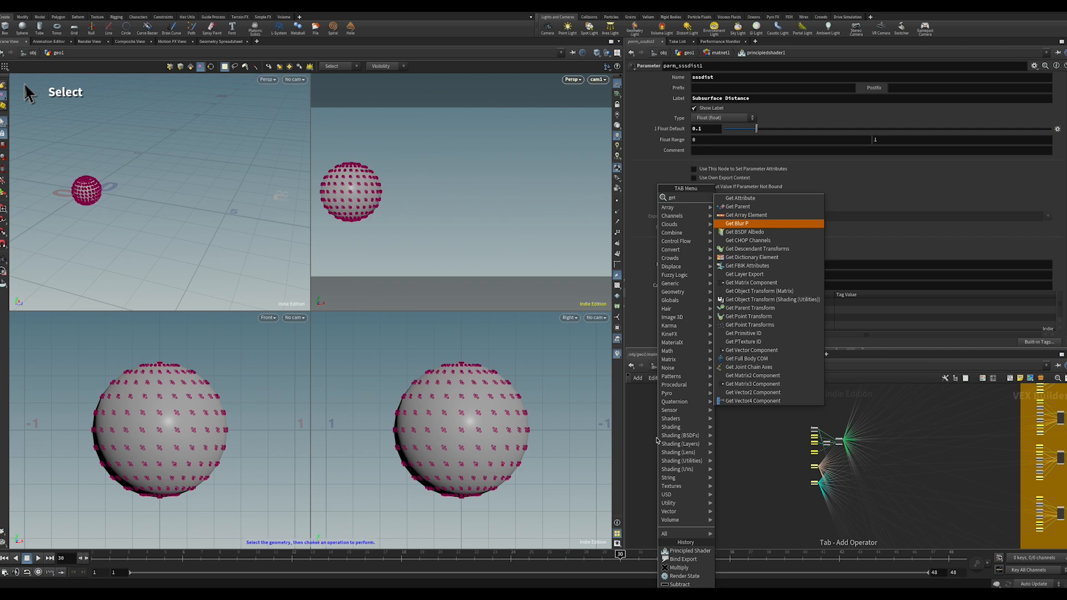
pyautogui.click(736, 224)
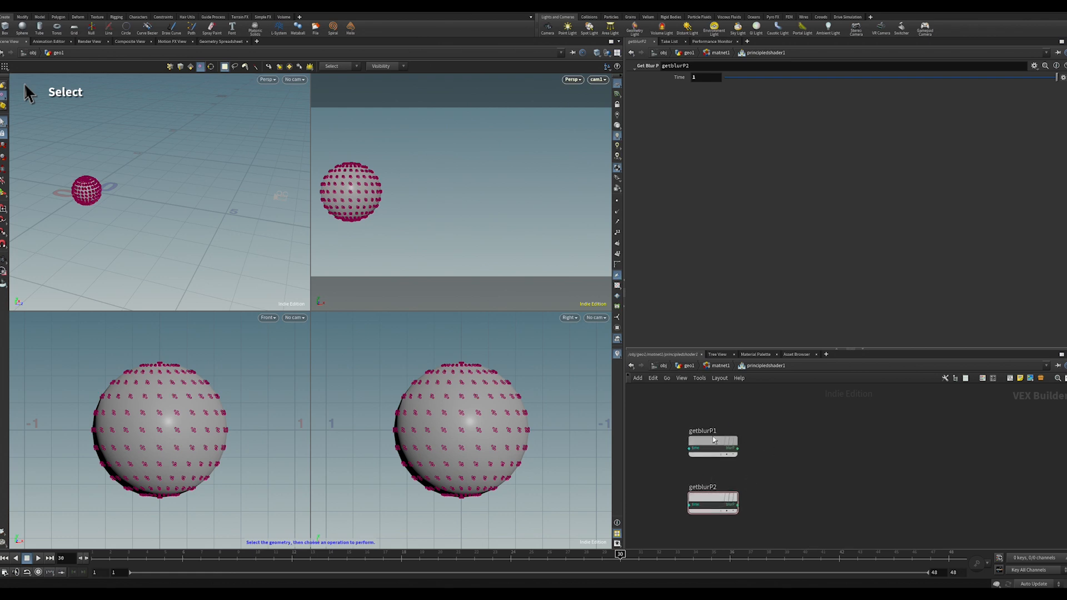
# - Add Transform nodes converting to NDC Space, each fed by a Get Blur P
pyautogui.press('tab')
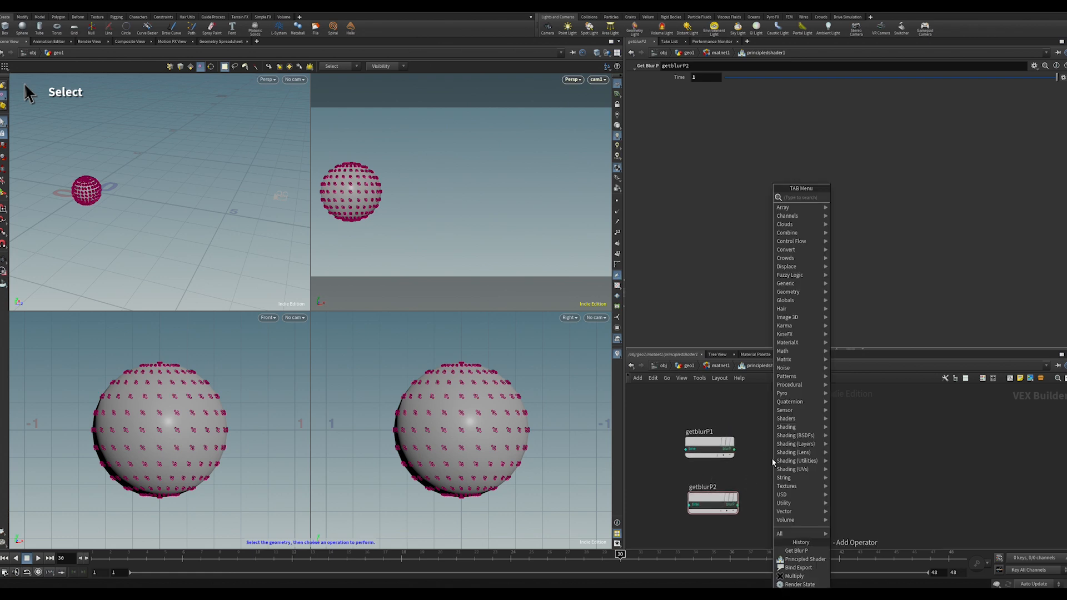
pyautogui.write('tra')
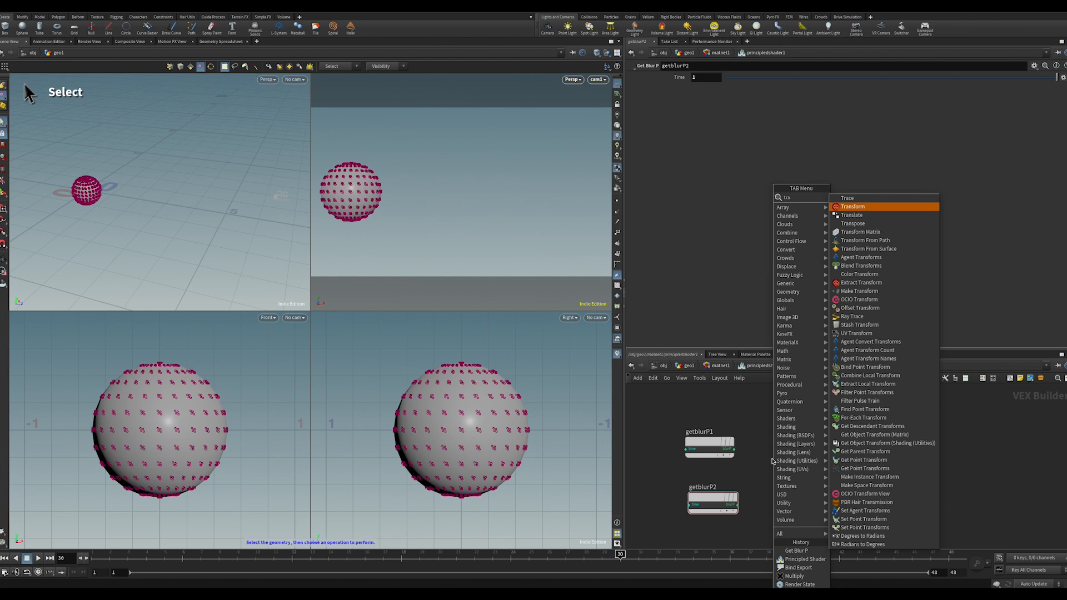
pyautogui.click(853, 206)
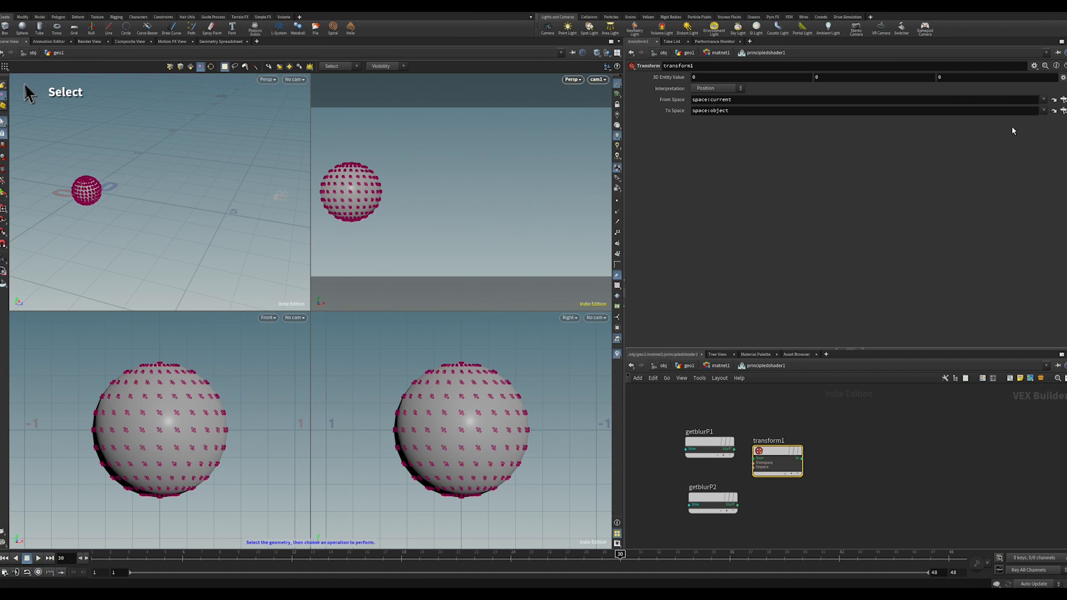
pyautogui.click(1042, 110)
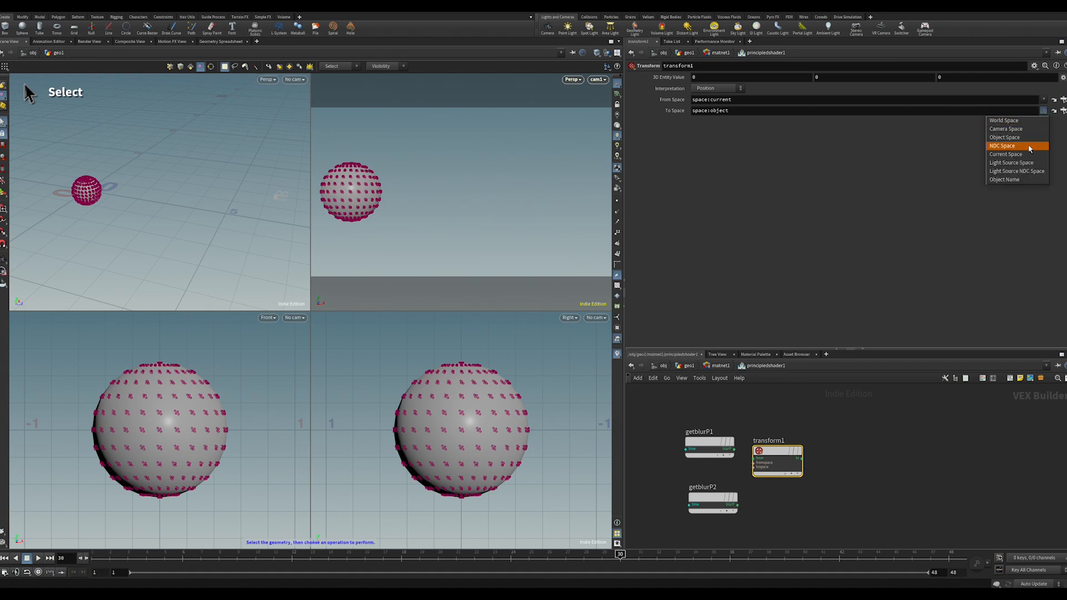
pyautogui.click(1002, 146)
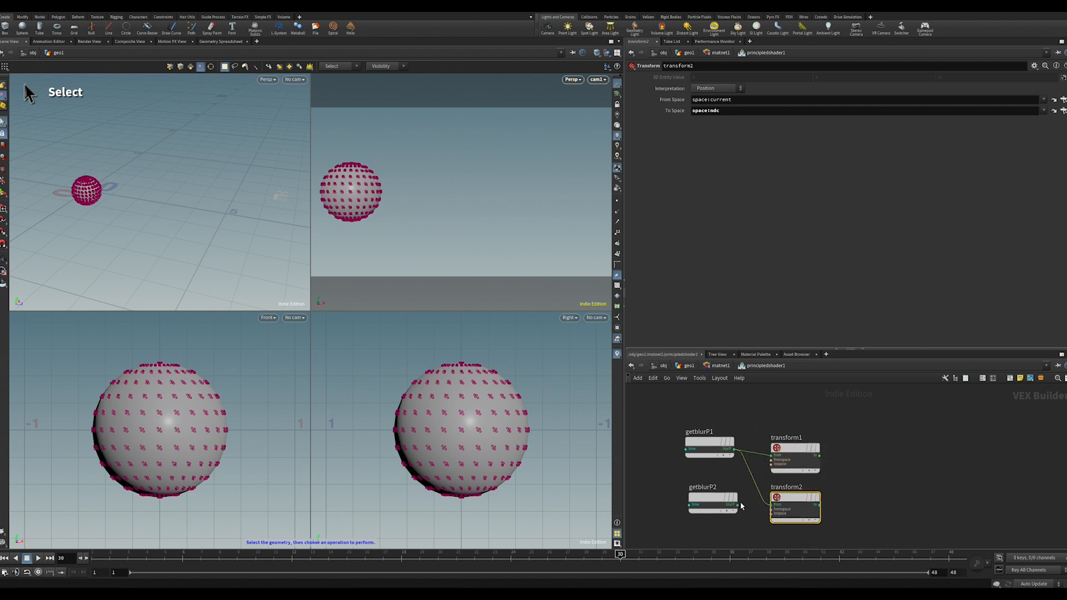
pyautogui.click(711, 503)
pyautogui.write('su')
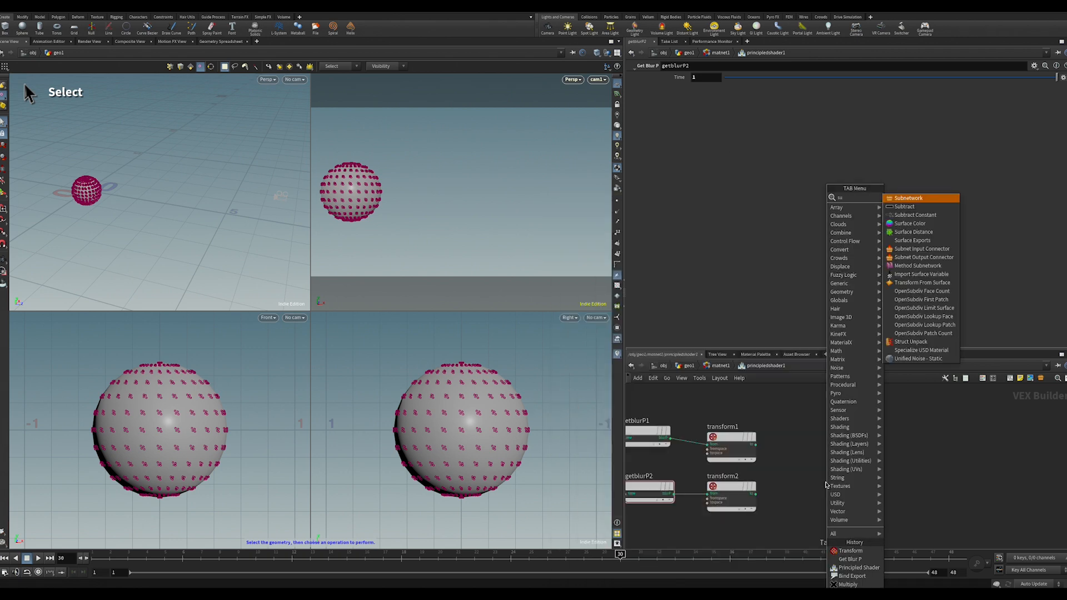
# - Add a Subtract node and a Render State node reading Image: Resolution
pyautogui.click(904, 207)
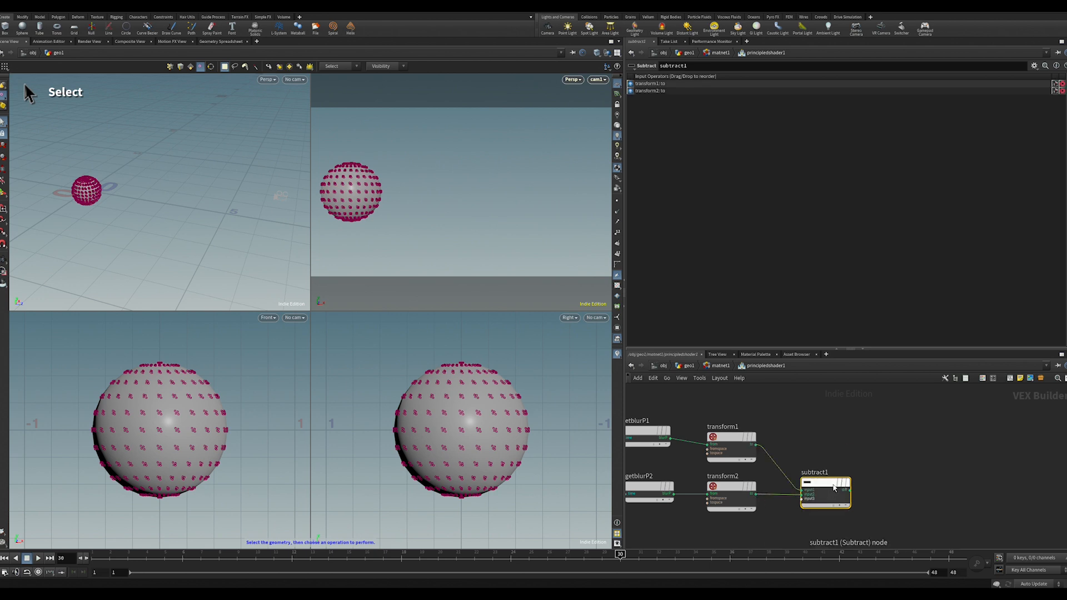
pyautogui.press('tab')
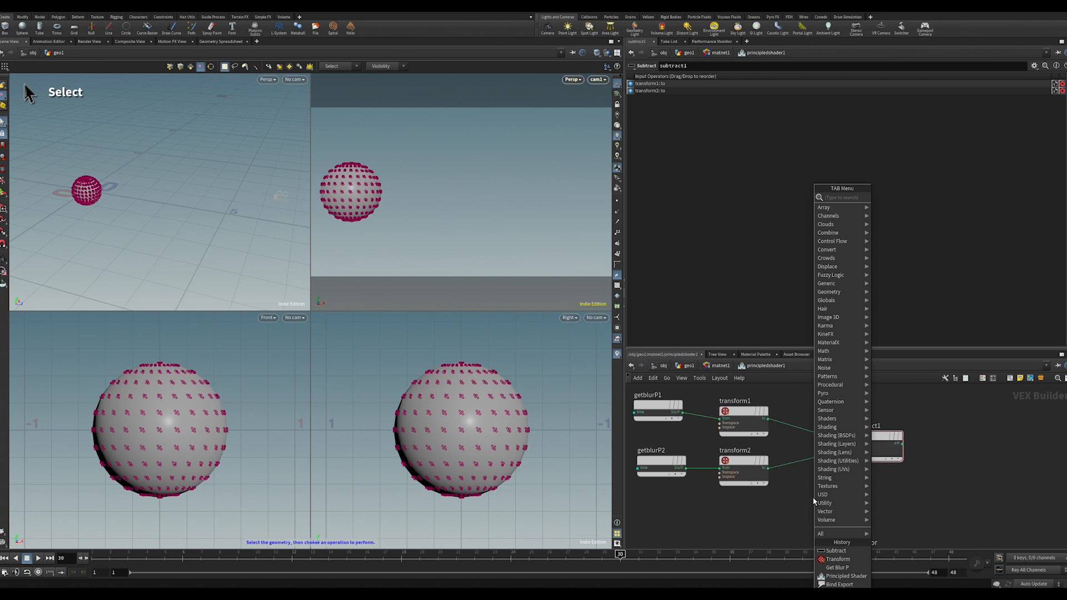
pyautogui.write('render')
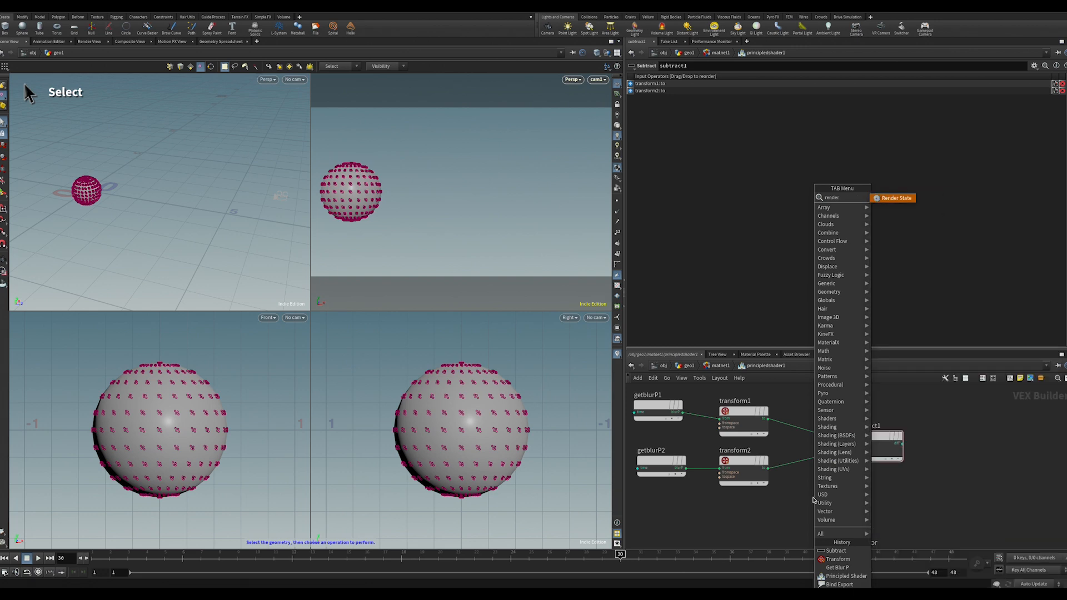
pyautogui.click(895, 198)
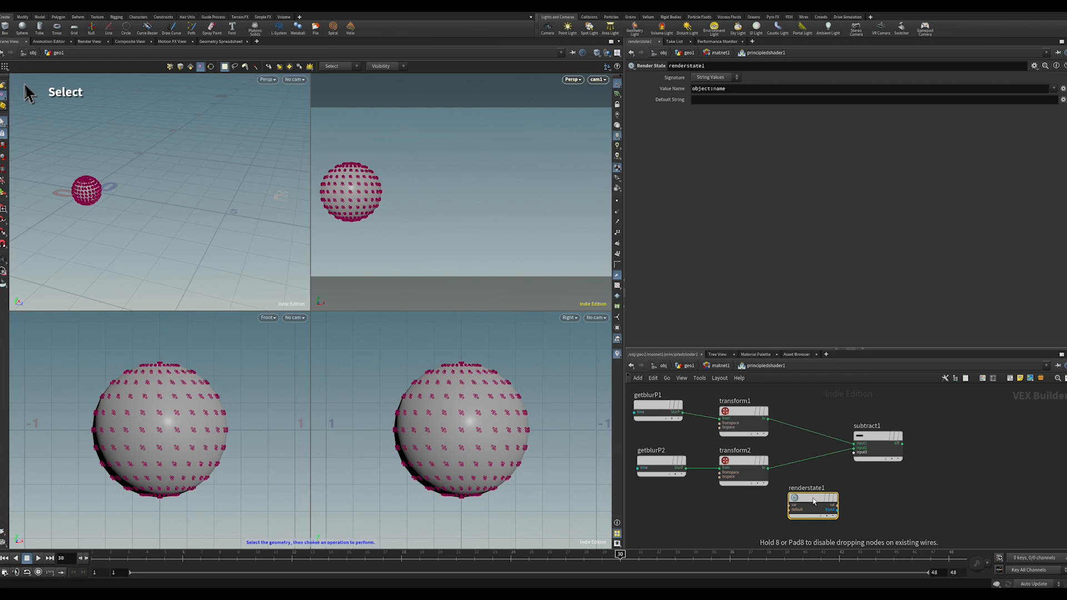
pyautogui.click(1053, 88)
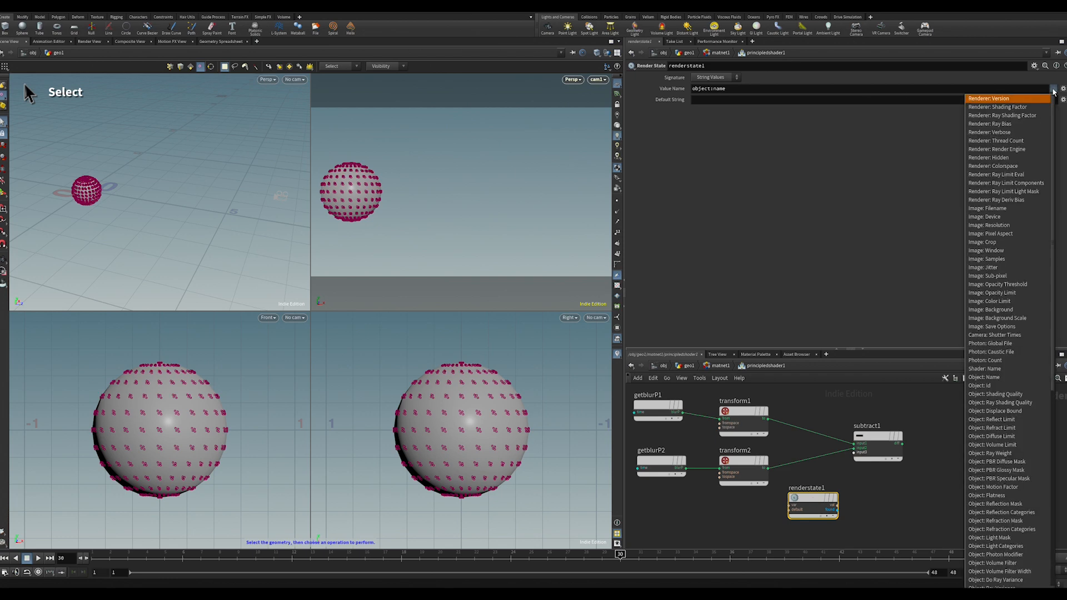
pyautogui.moveTo(1001, 224)
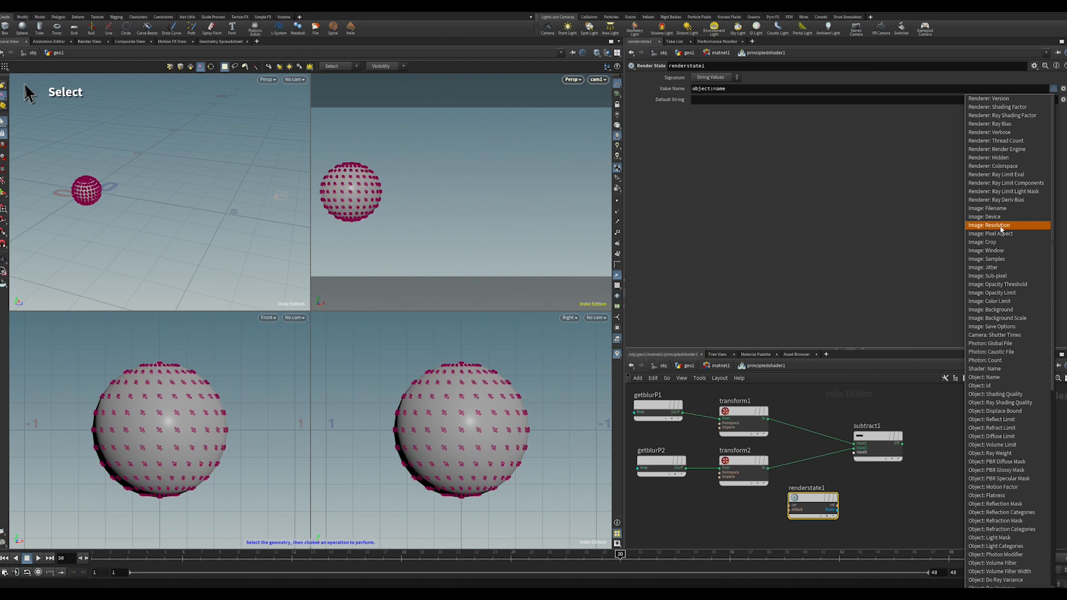
pyautogui.click(990, 224)
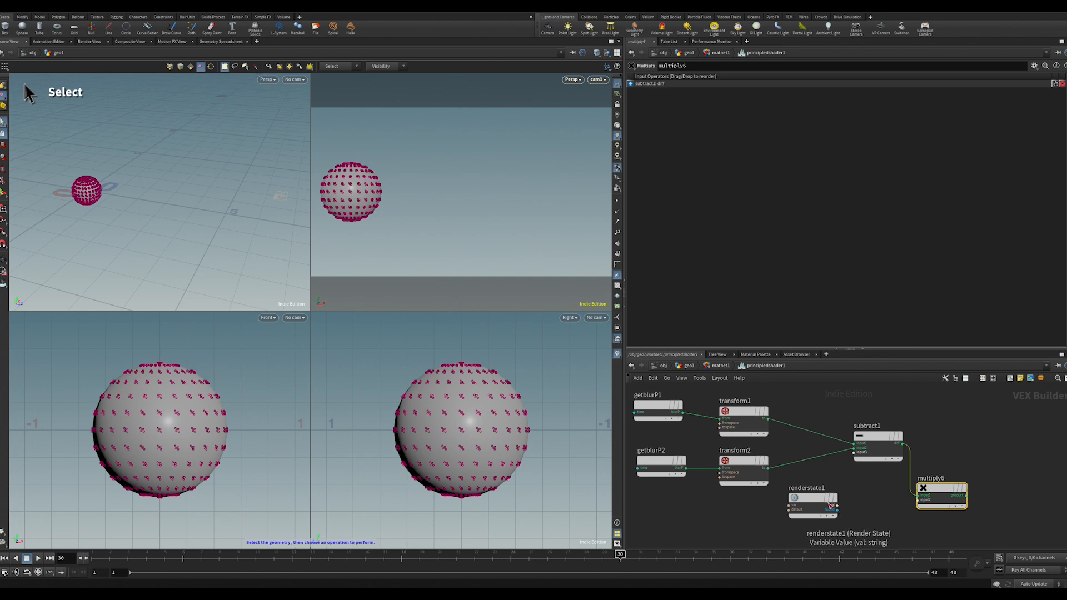
# - Wire renderstate1 into multiply6's second input and set its Signature to Vector Values
pyautogui.moveTo(834, 509); pyautogui.dragTo(922, 505)
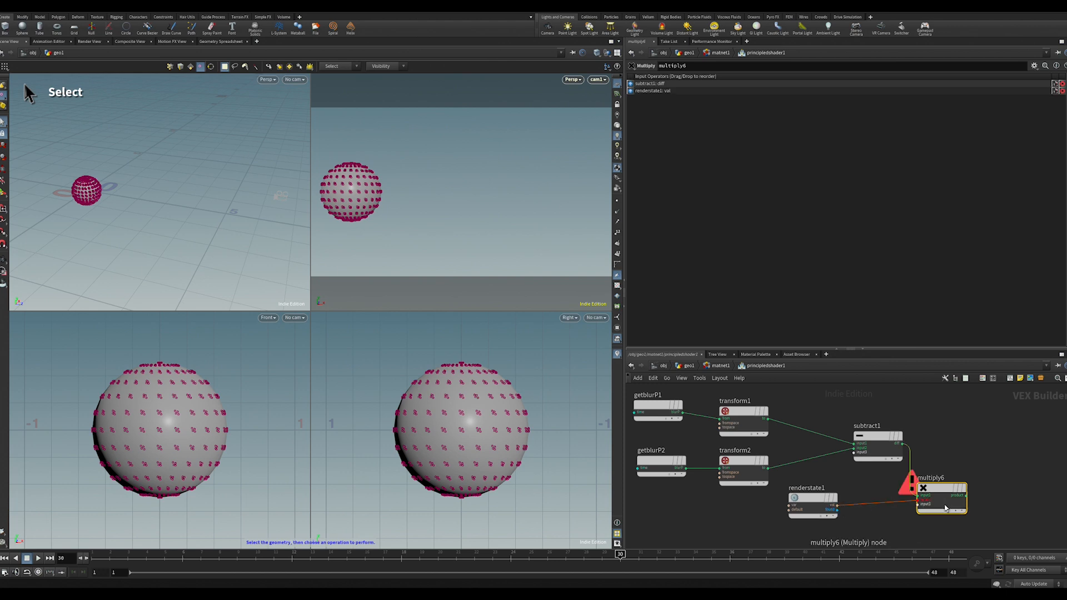
pyautogui.click(806, 503)
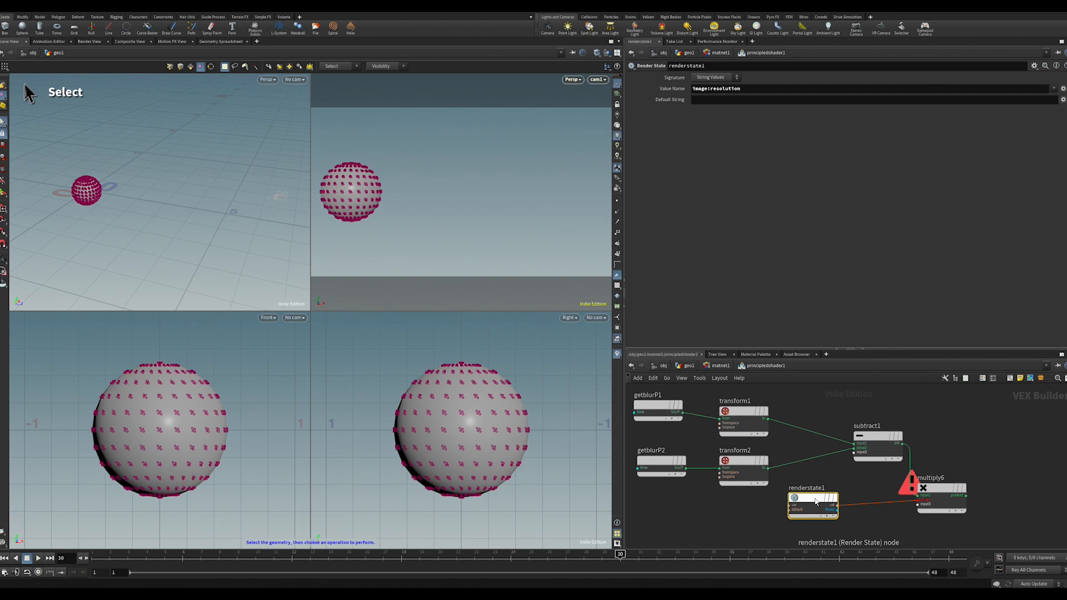
pyautogui.click(711, 77)
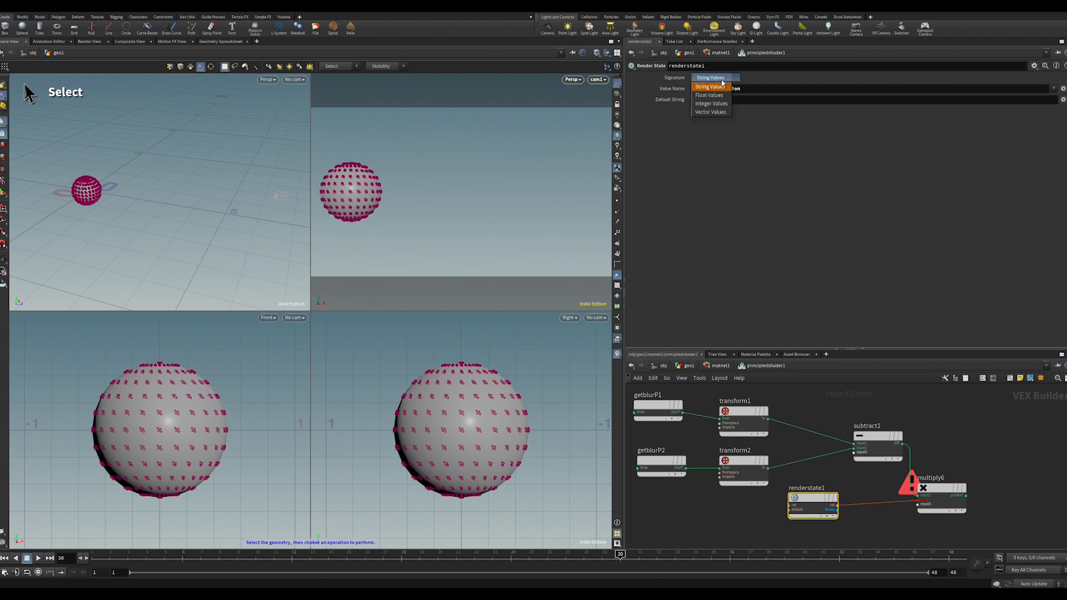
pyautogui.click(711, 111)
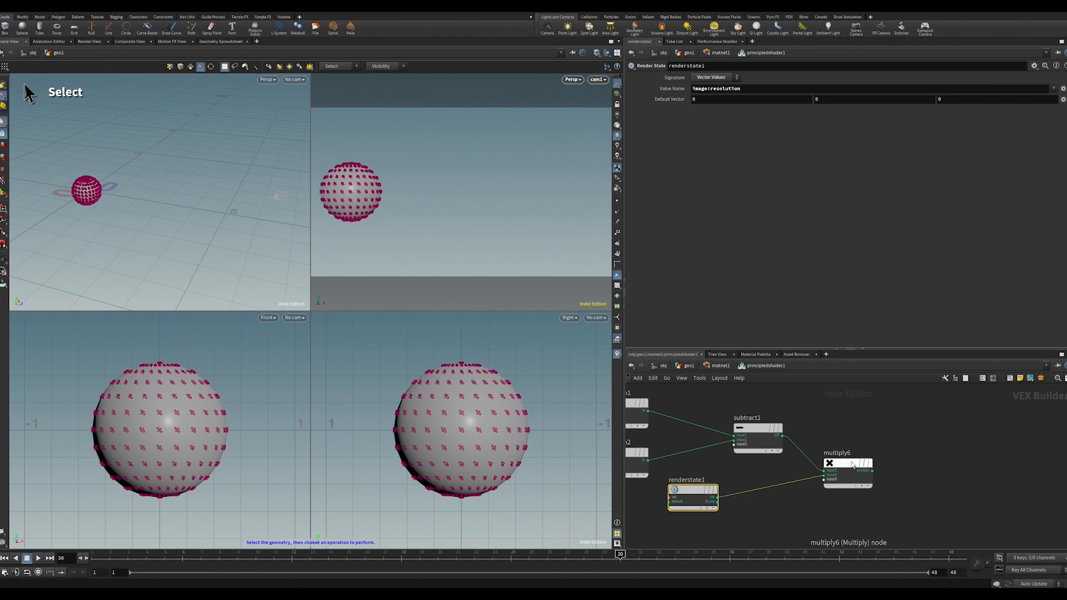
pyautogui.moveTo(951, 461)
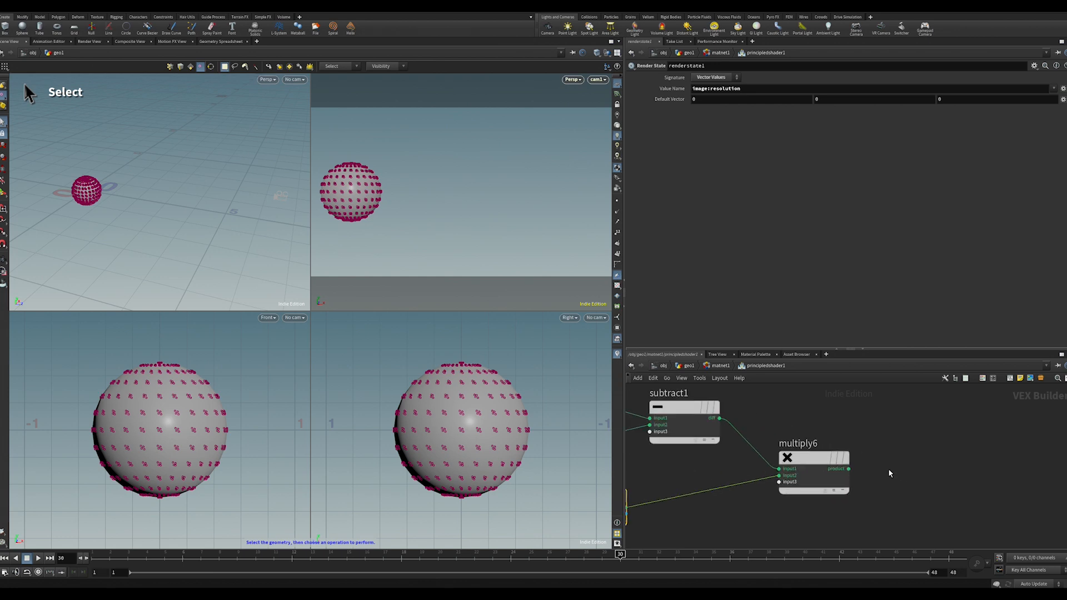
# - Add a Bind node named mvb and change its parameter data type
pyautogui.press('tab')
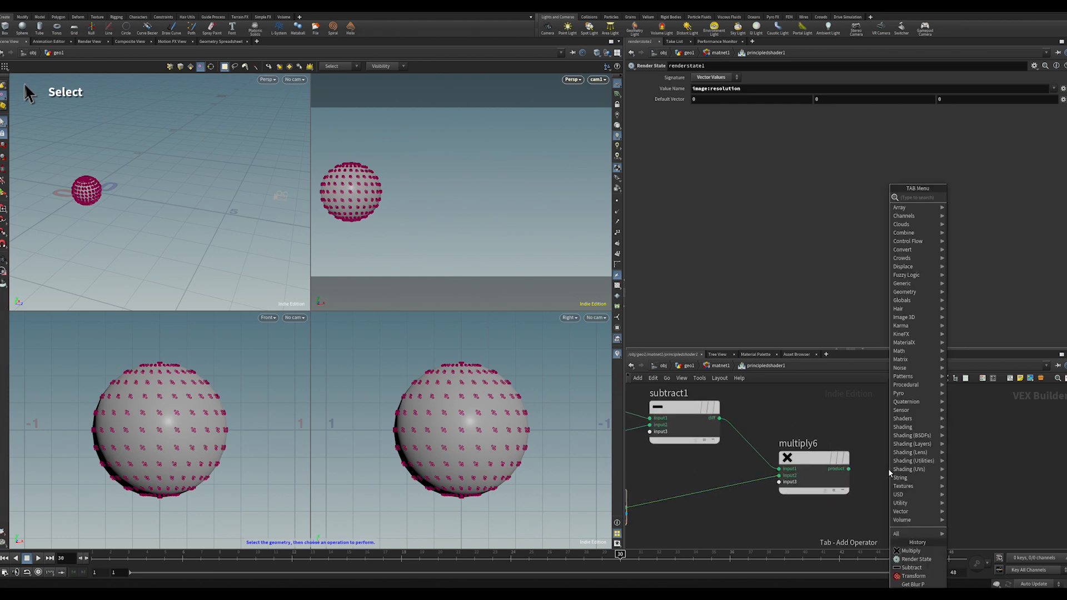
pyautogui.click(889, 473)
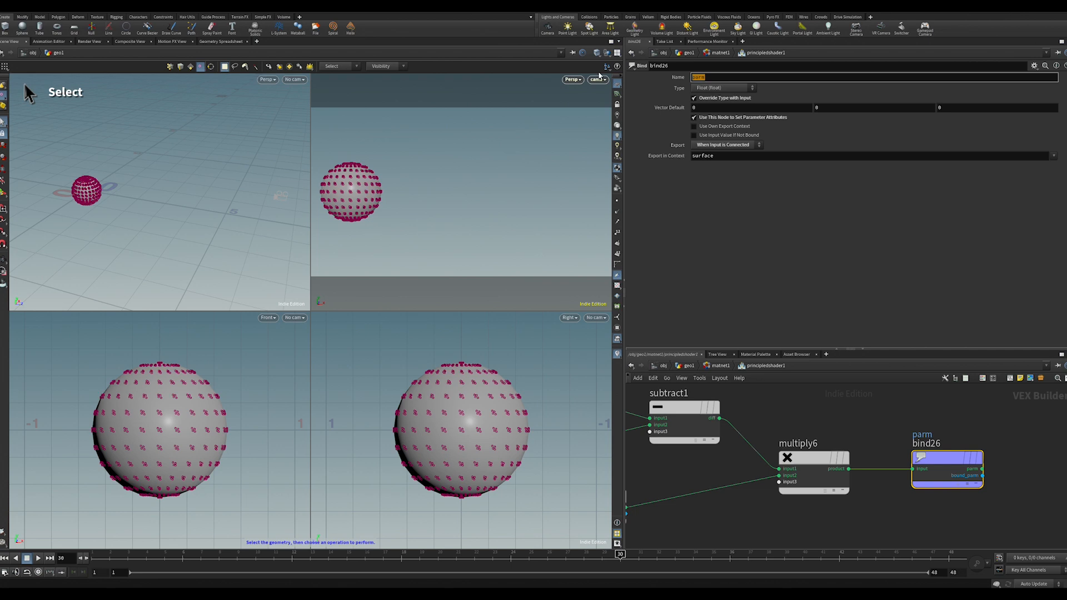
pyautogui.write('mvb')
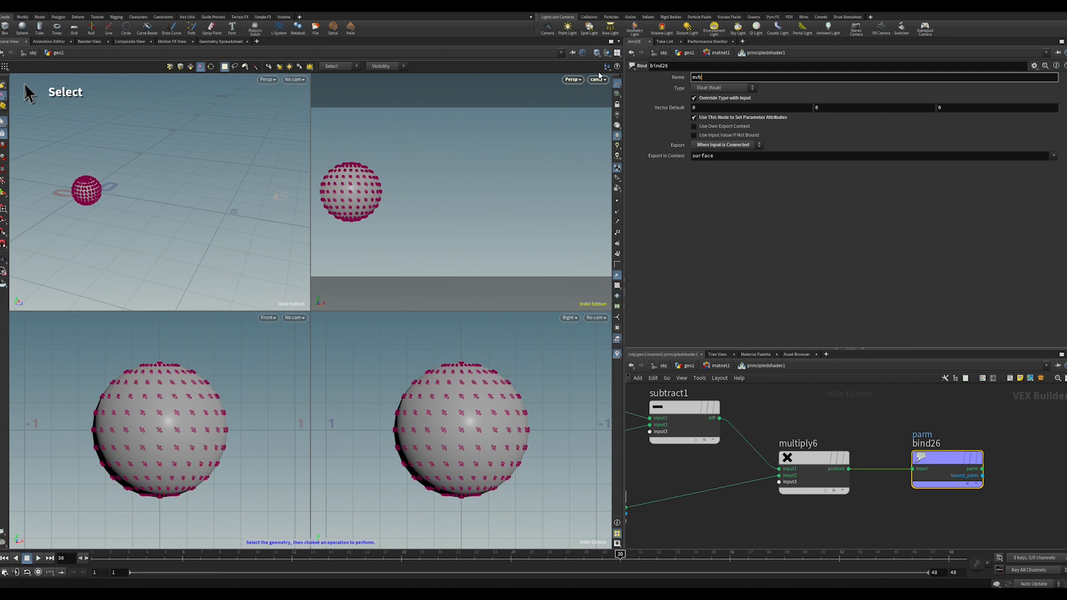
pyautogui.click(724, 87)
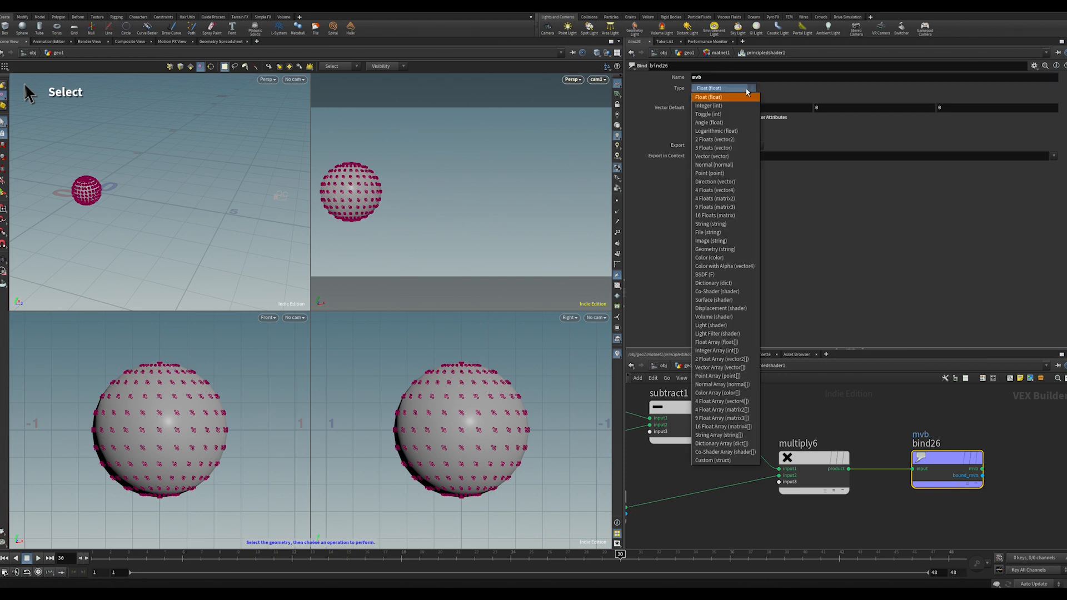
pyautogui.click(712, 156)
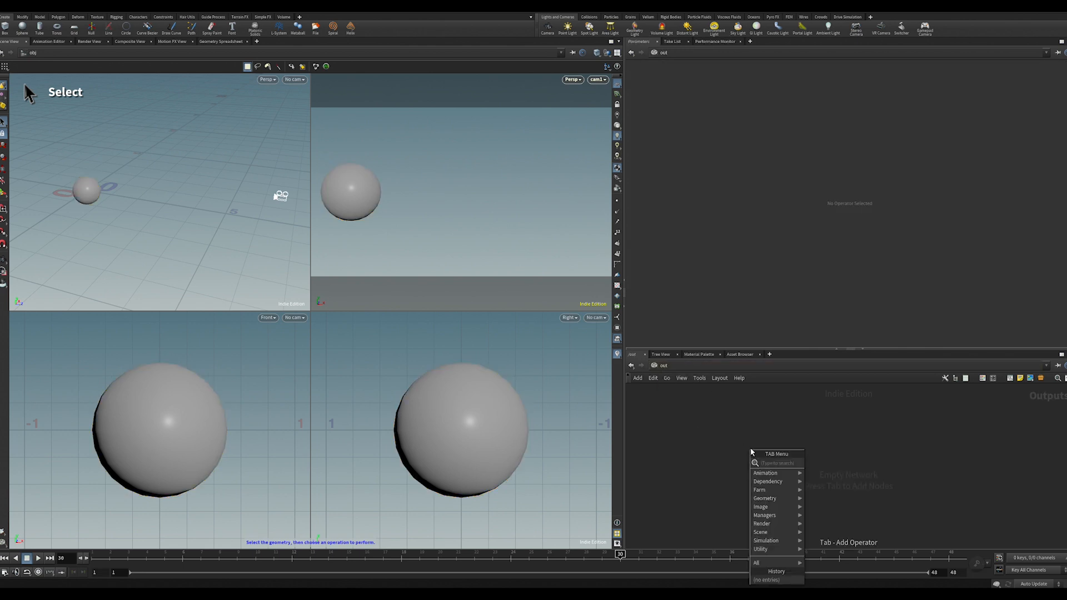
# - Create the Mantra render node mantra1 in the /out network
pyautogui.write('man')
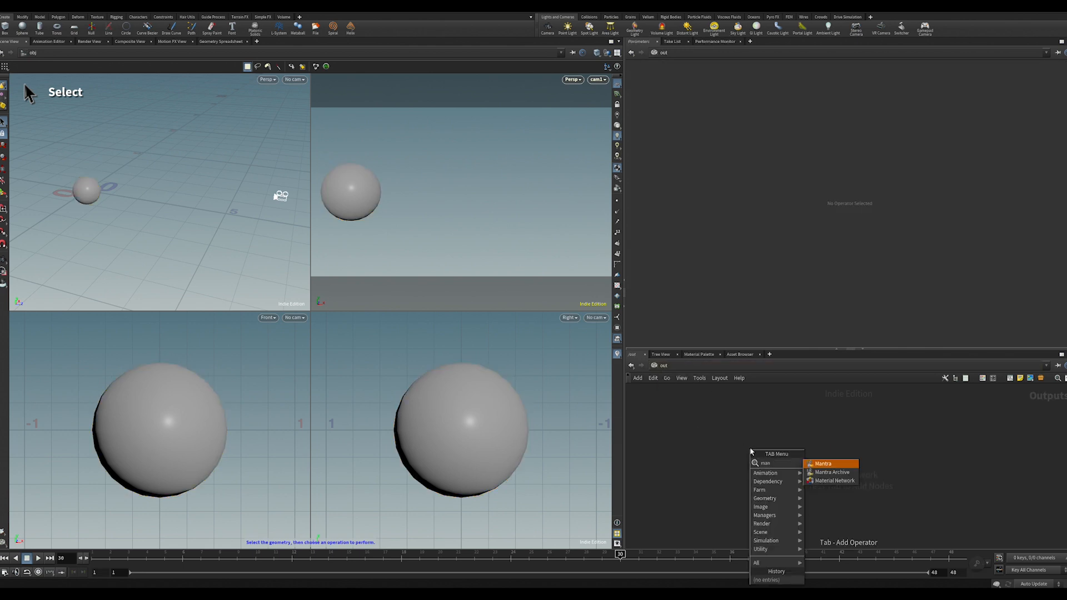
pyautogui.click(823, 464)
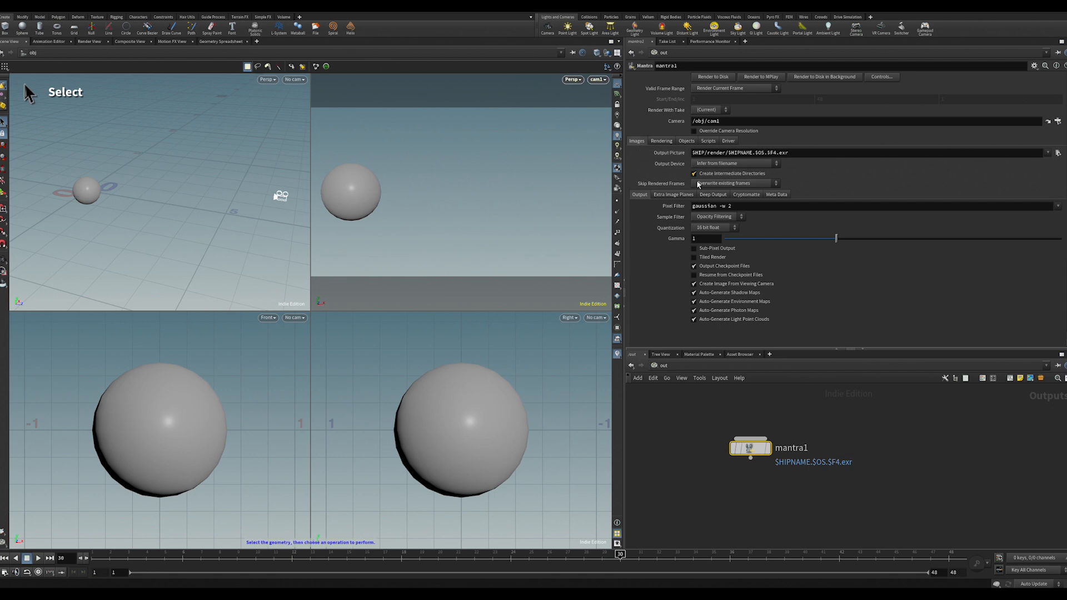
pyautogui.click(661, 141)
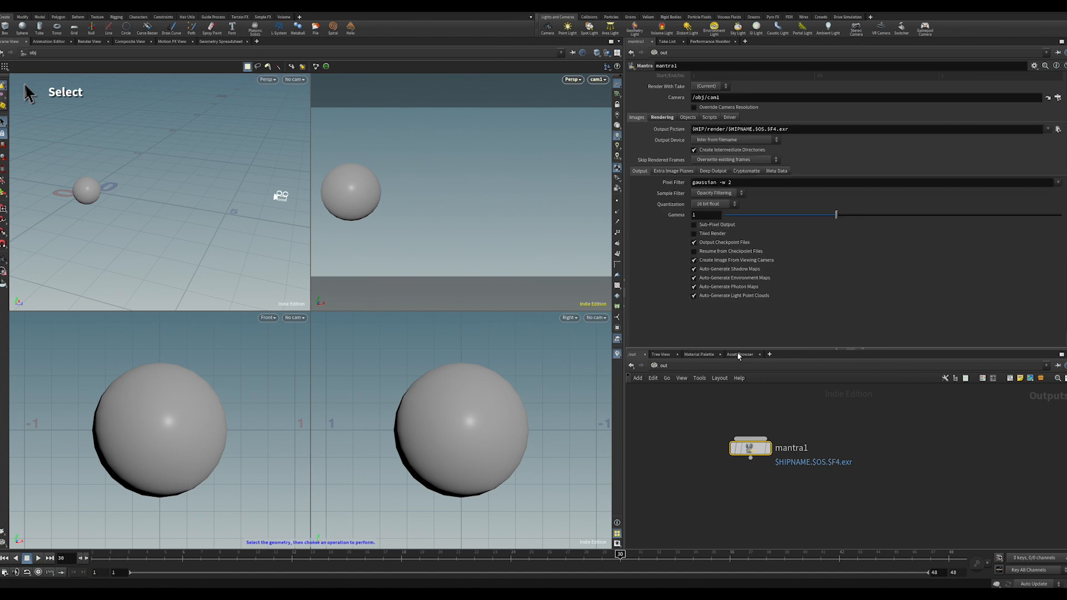
pyautogui.click(673, 170)
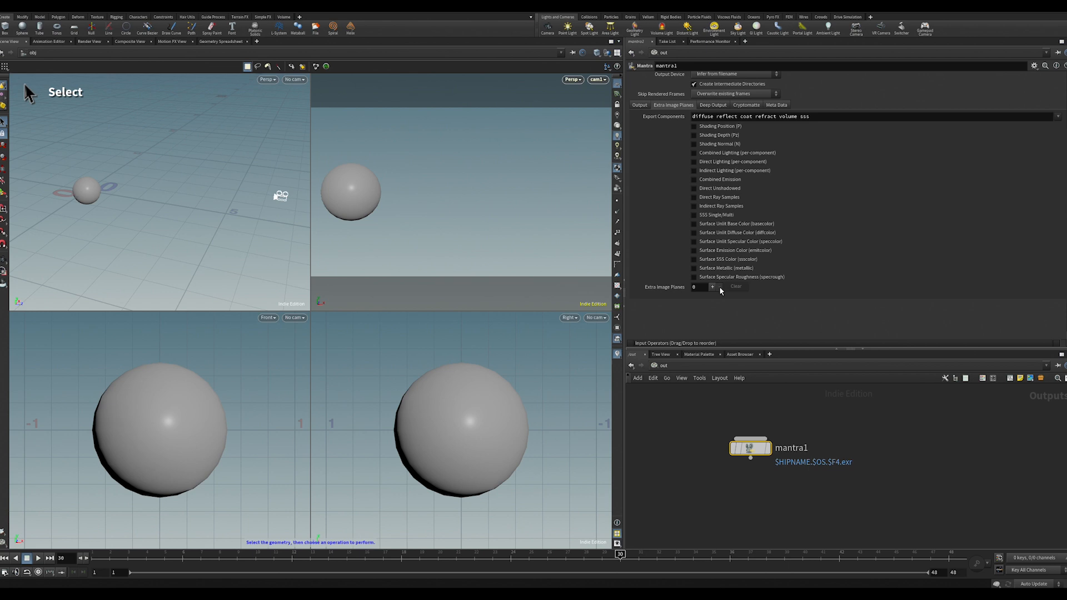
# - Add an extra image plane with VEX Variable mvb and VEX Type Vector
pyautogui.click(712, 287)
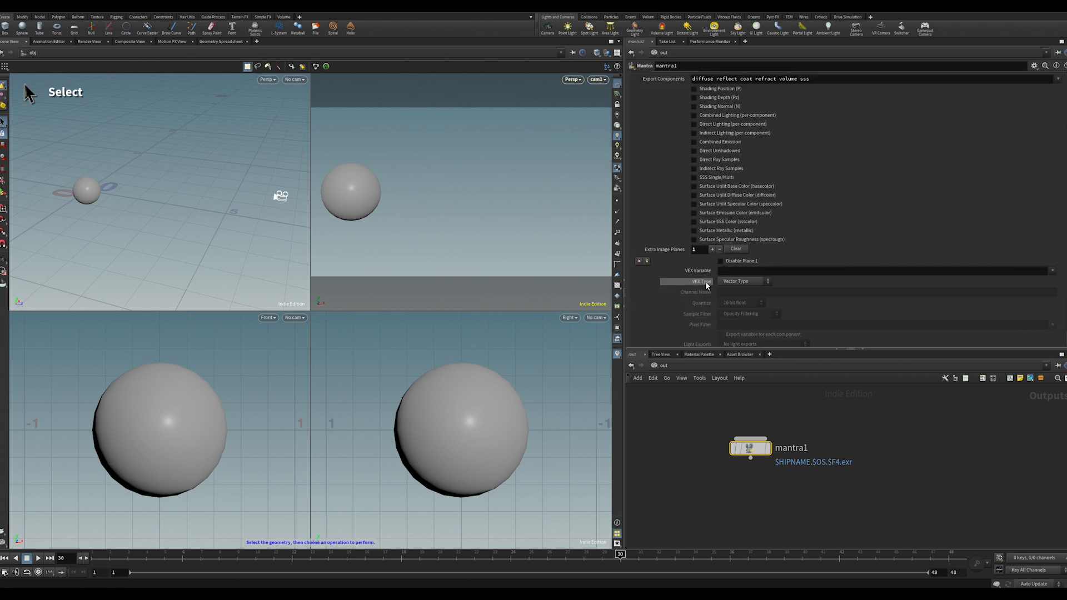
pyautogui.click(882, 270)
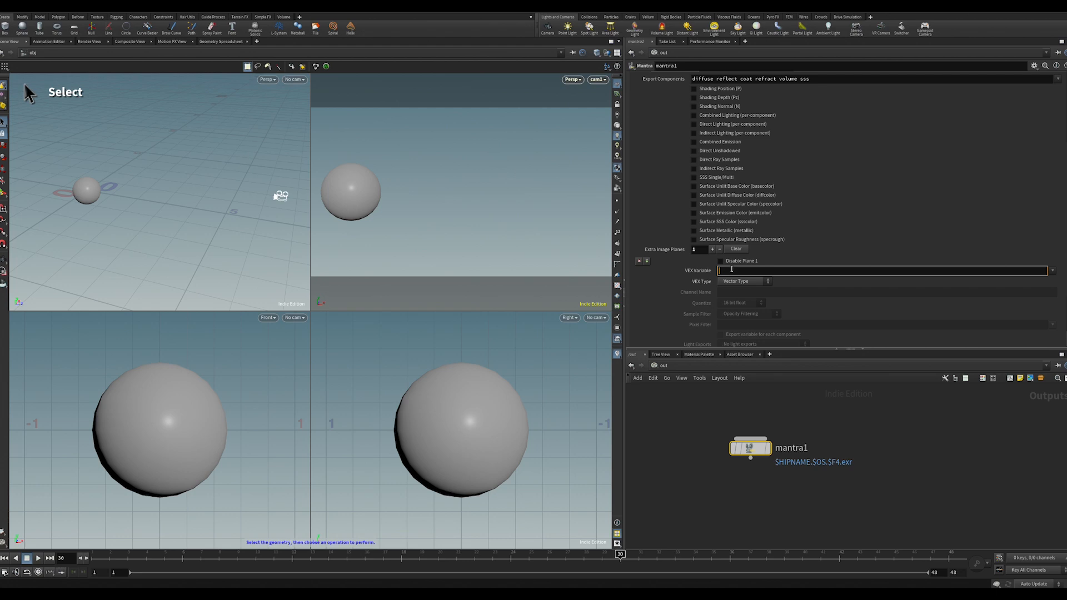
pyautogui.write('mvb')
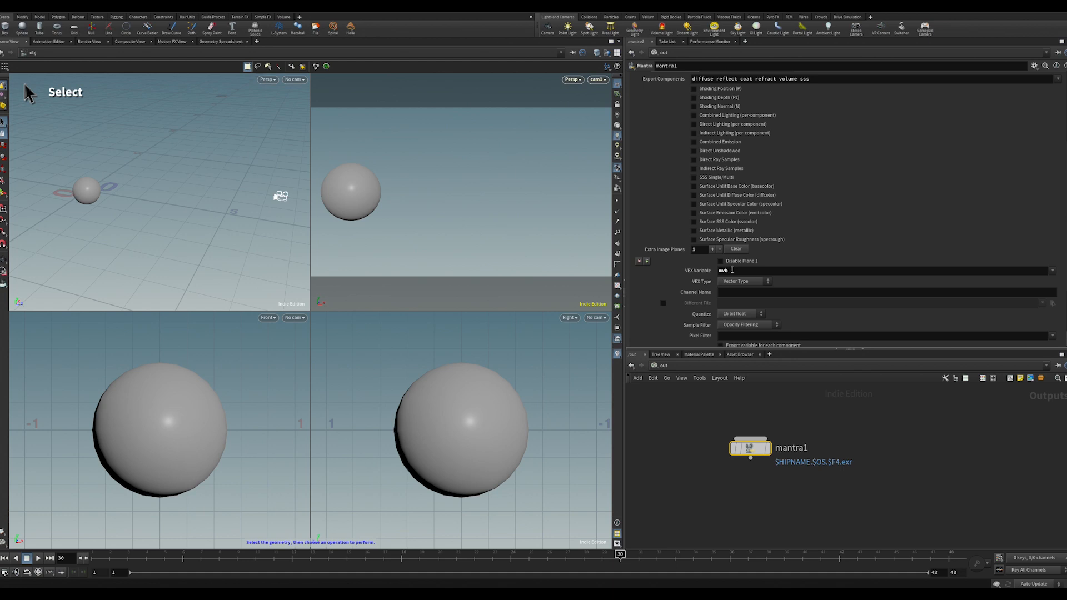
pyautogui.click(743, 281)
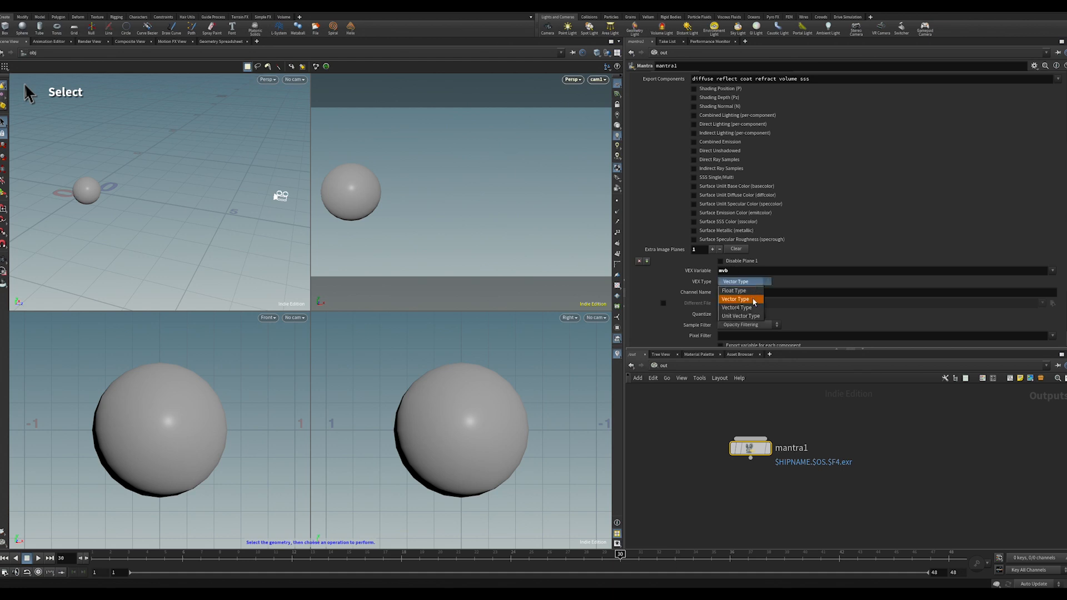
pyautogui.click(735, 299)
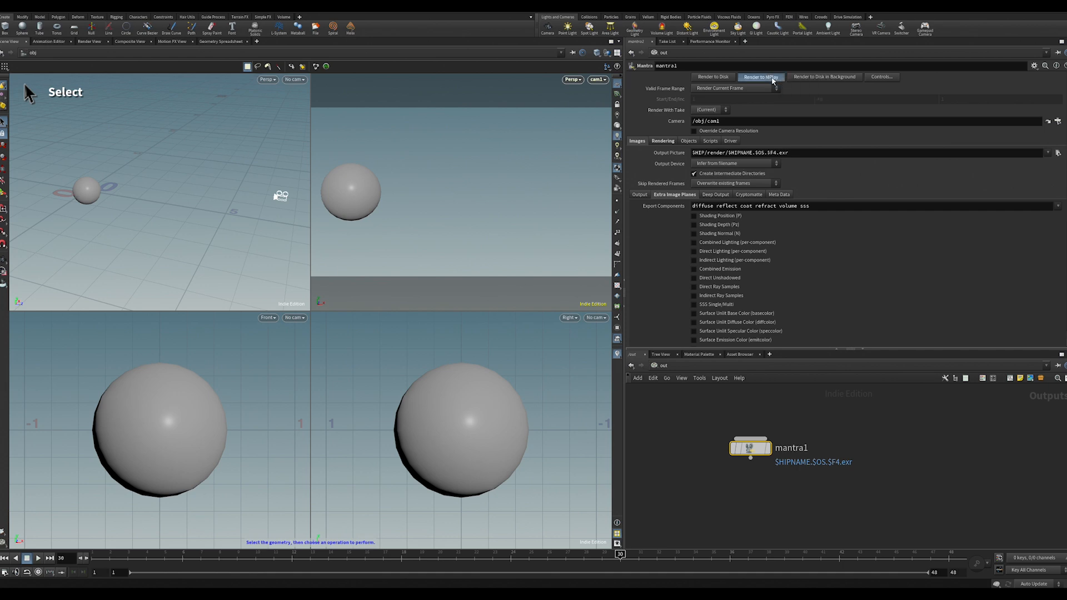
# - Render mantra1 to MPlay, showing a black mvb plane, then jump to /obj/geo1
pyautogui.click(760, 76)
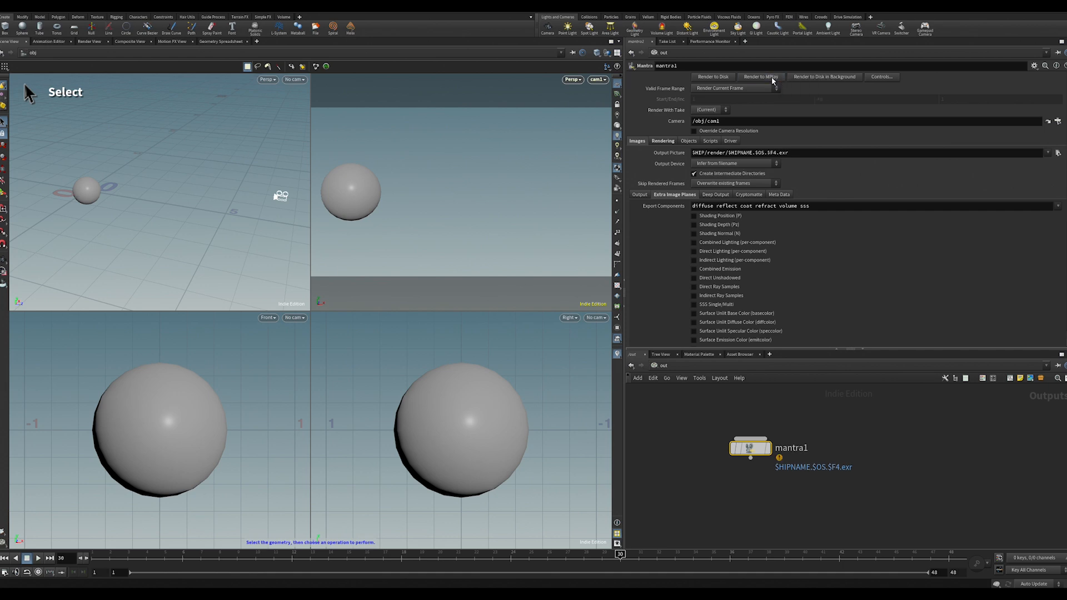
pyautogui.click(760, 76)
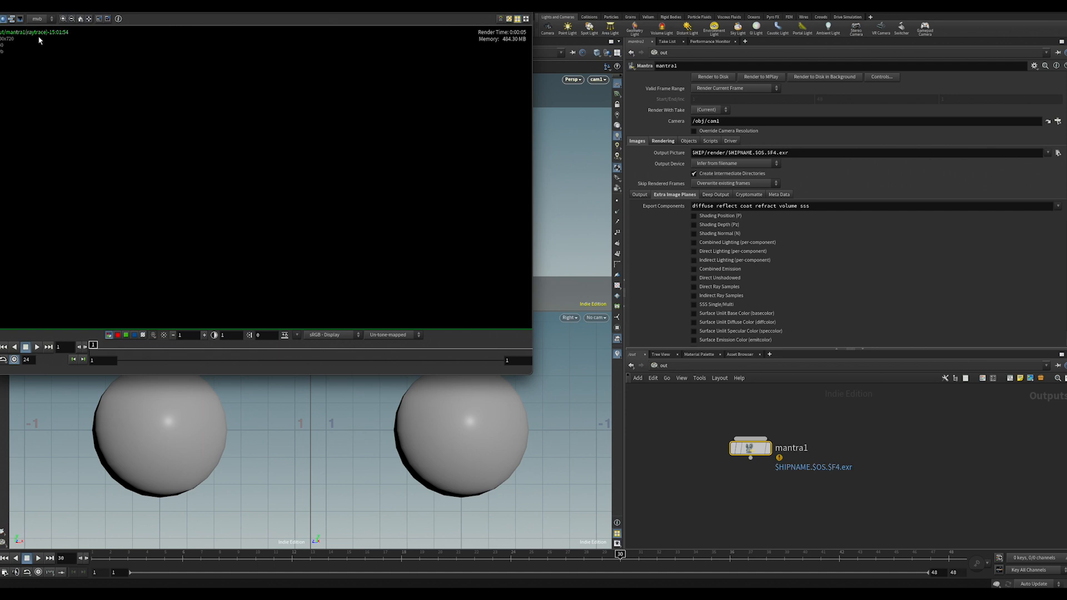
pyautogui.moveTo(36, 101)
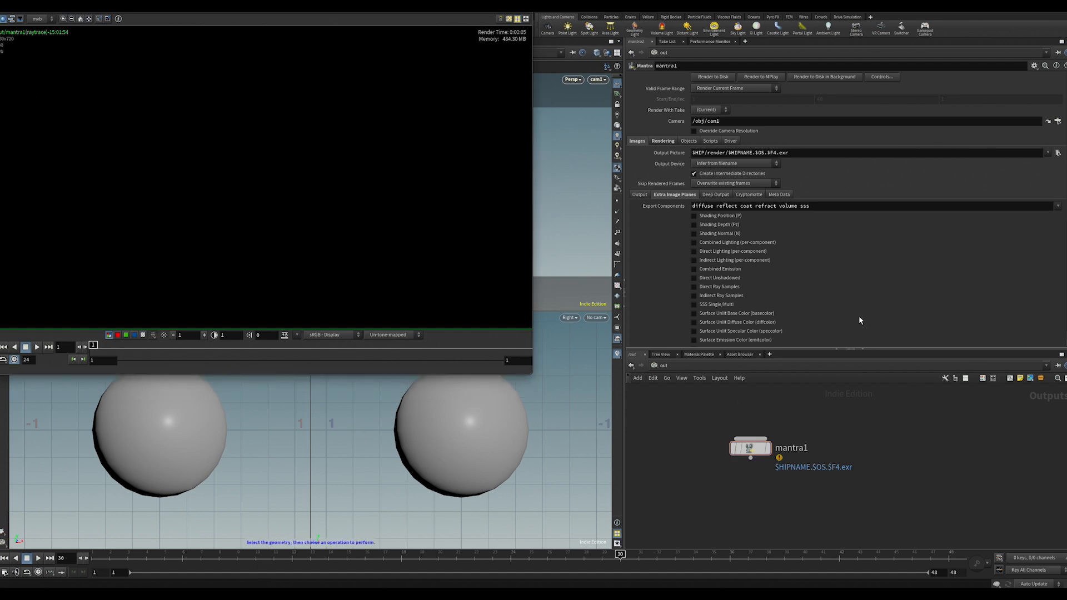
pyautogui.click(662, 366)
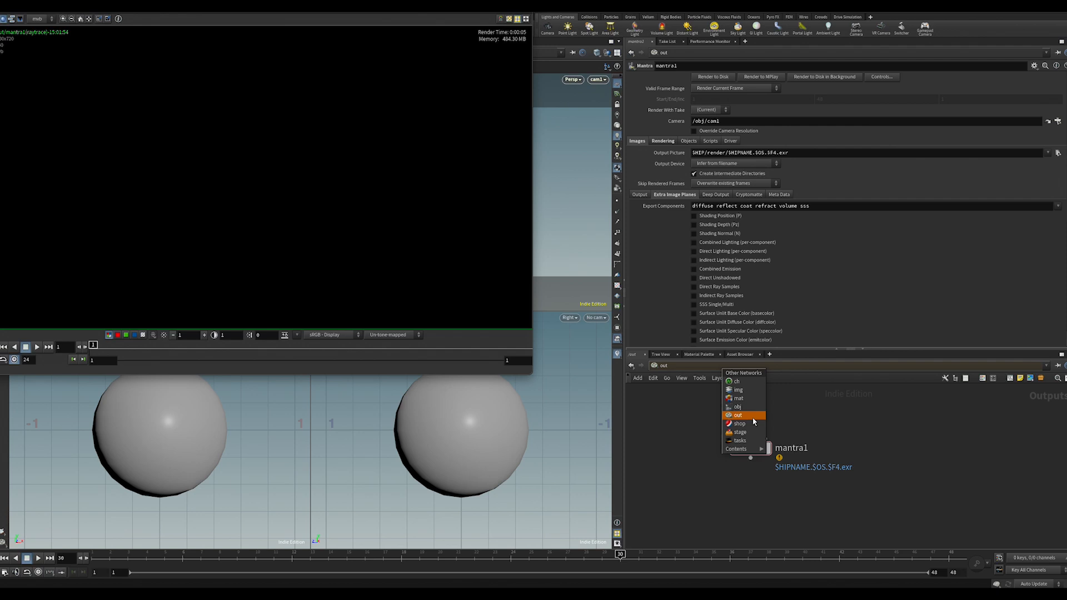
pyautogui.click(737, 407)
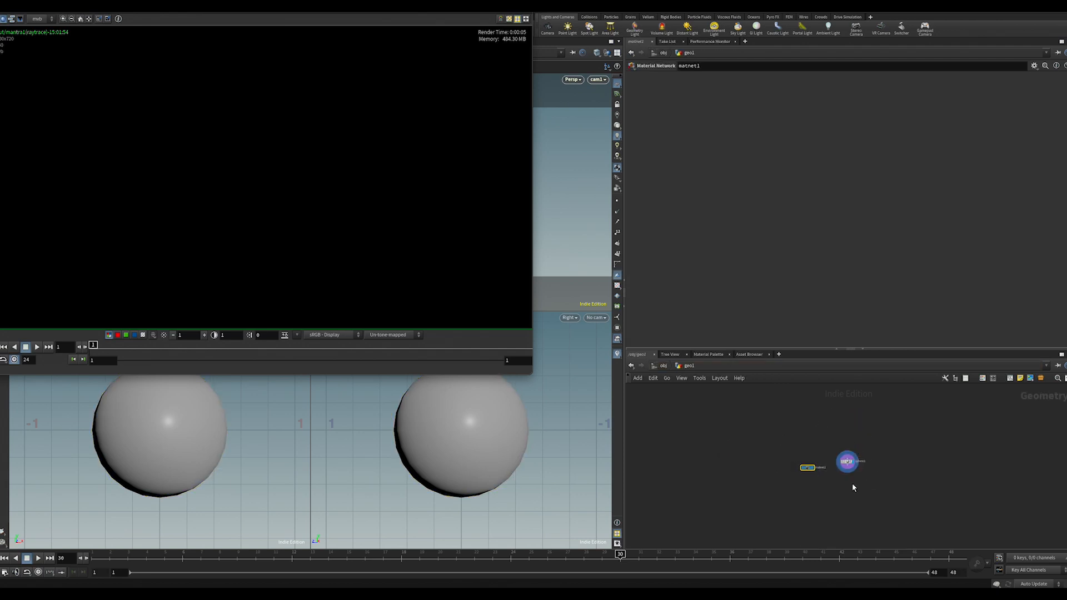
# - Frame all geo1 nodes in view and drop a new node beneath sphere1
pyautogui.press('Tab')
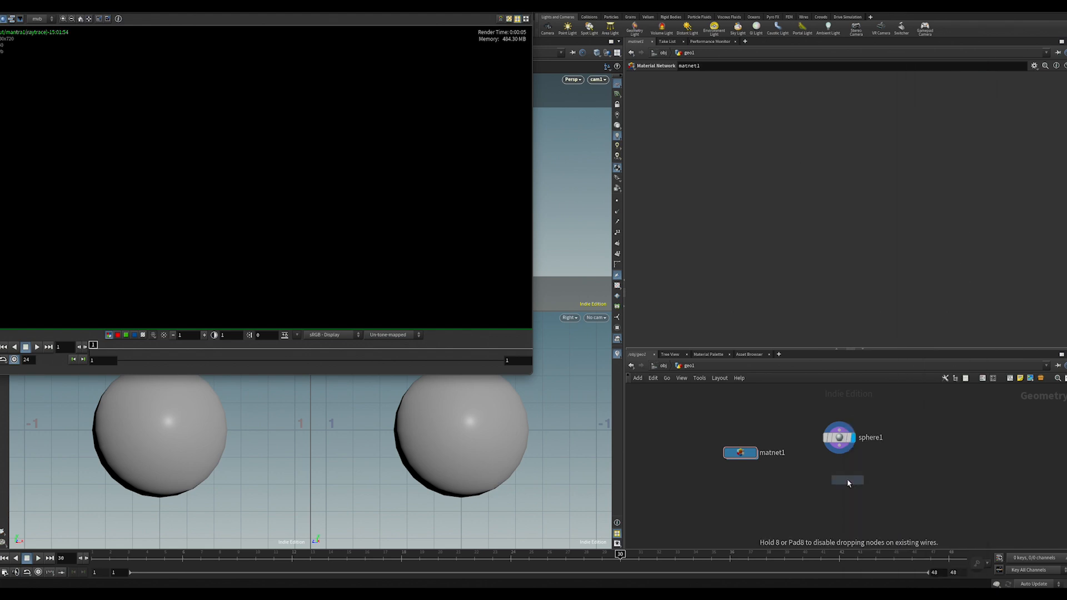
pyautogui.click(847, 481)
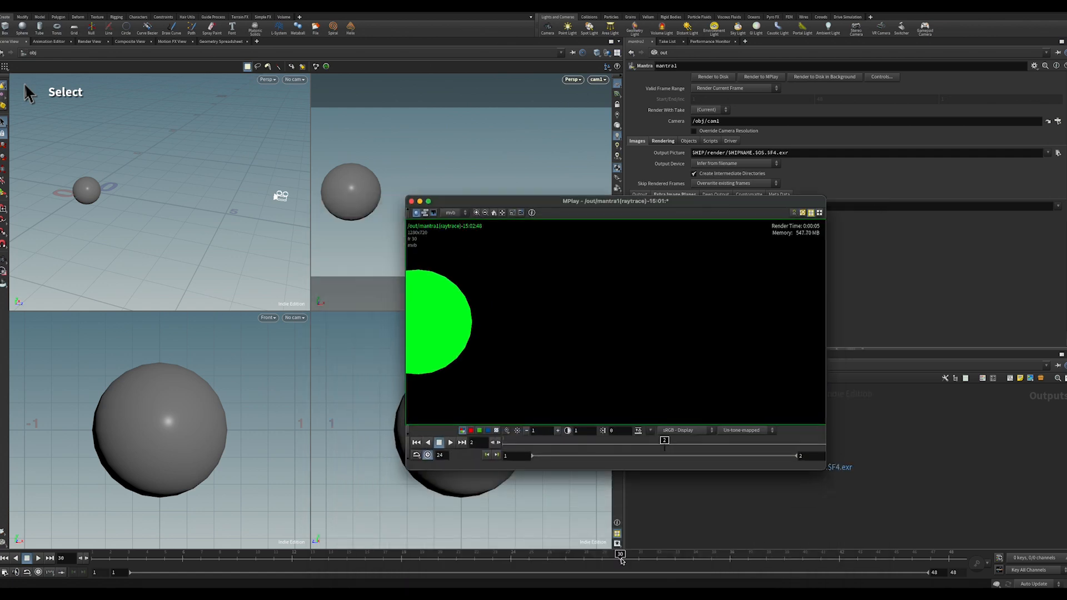
# - Scrub the timeline to a later frame of the moving sphere and move MPlay aside
pyautogui.moveTo(620, 558); pyautogui.dragTo(710, 554)
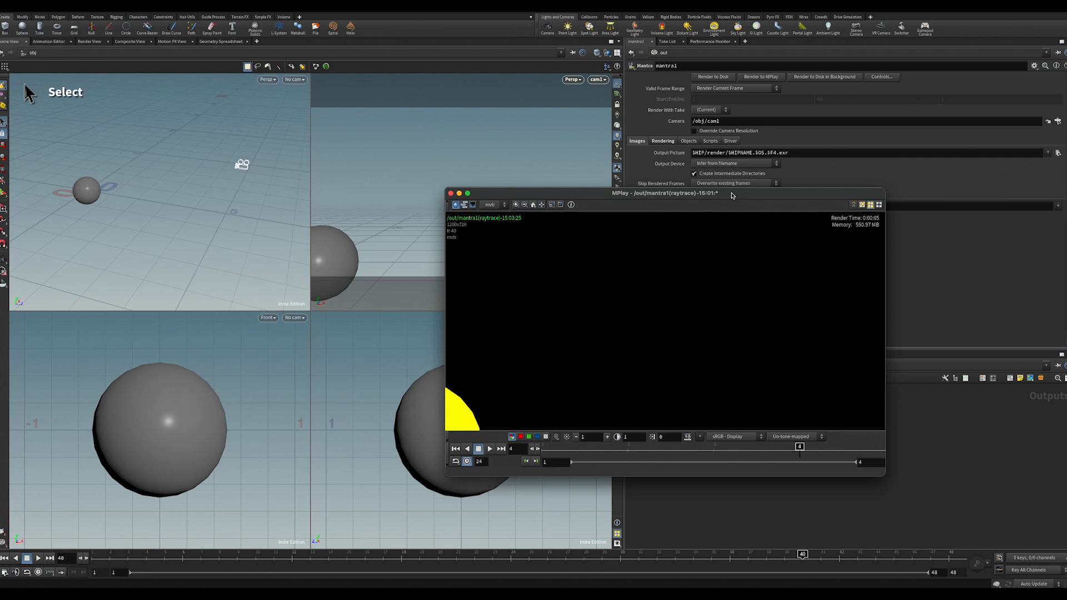
pyautogui.moveTo(663, 193); pyautogui.dragTo(633, 191)
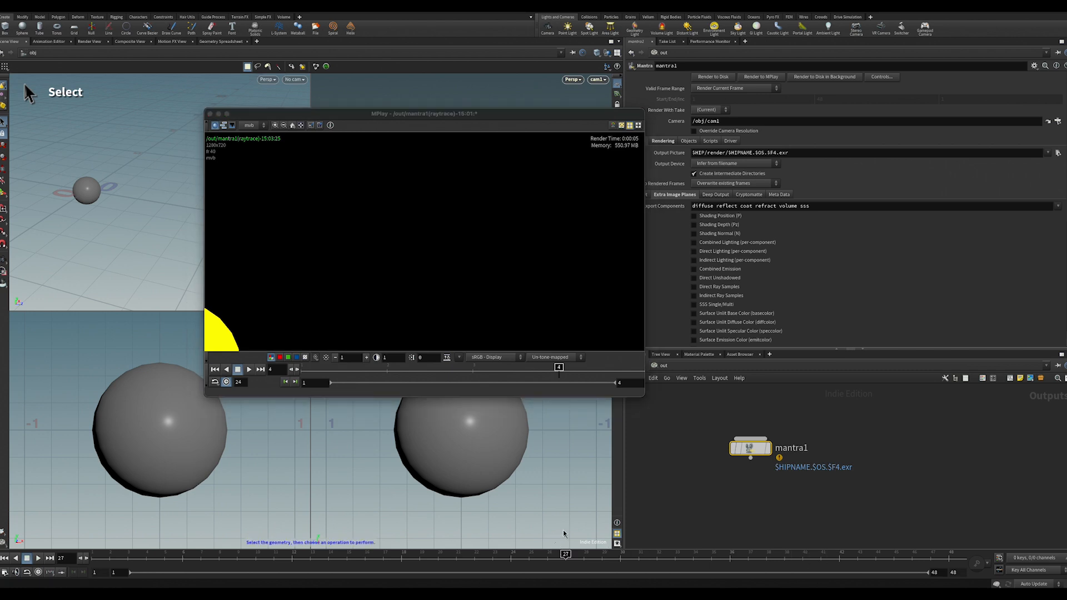
pyautogui.moveTo(252, 337)
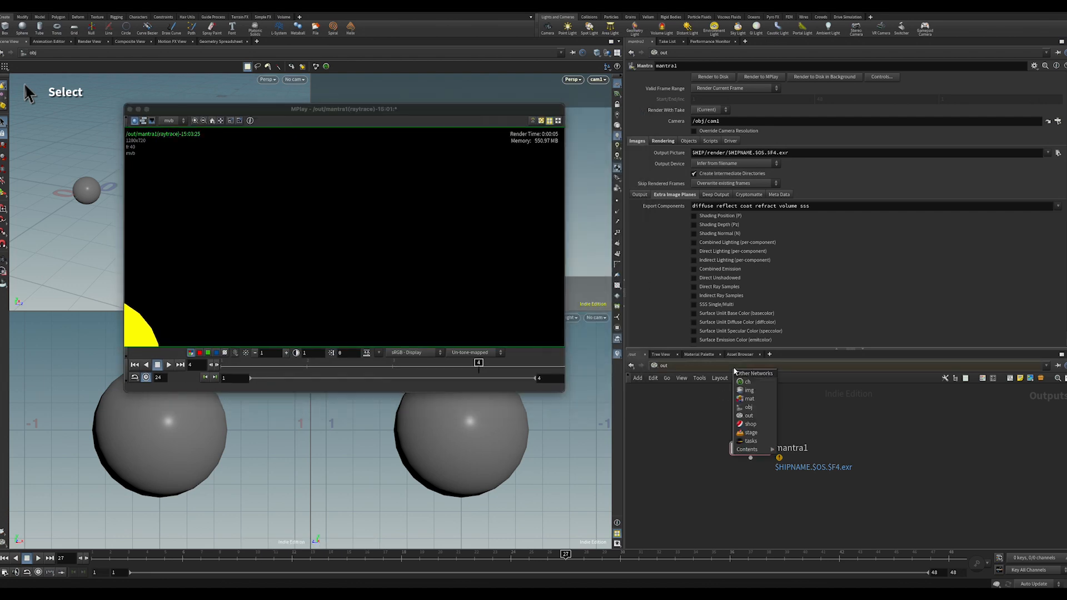
pyautogui.moveTo(749, 407)
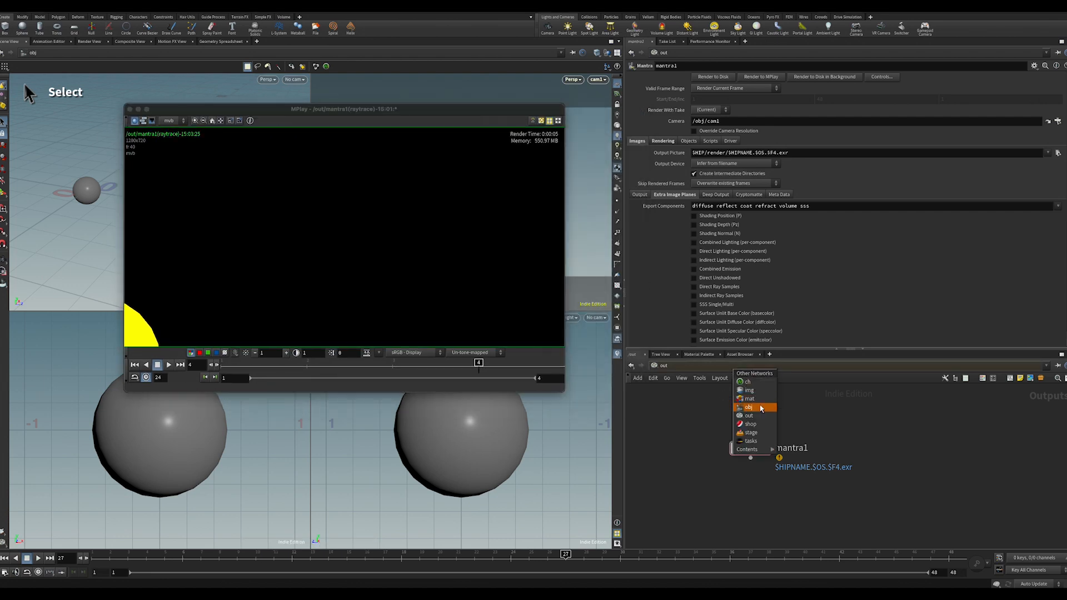
pyautogui.moveTo(749, 398)
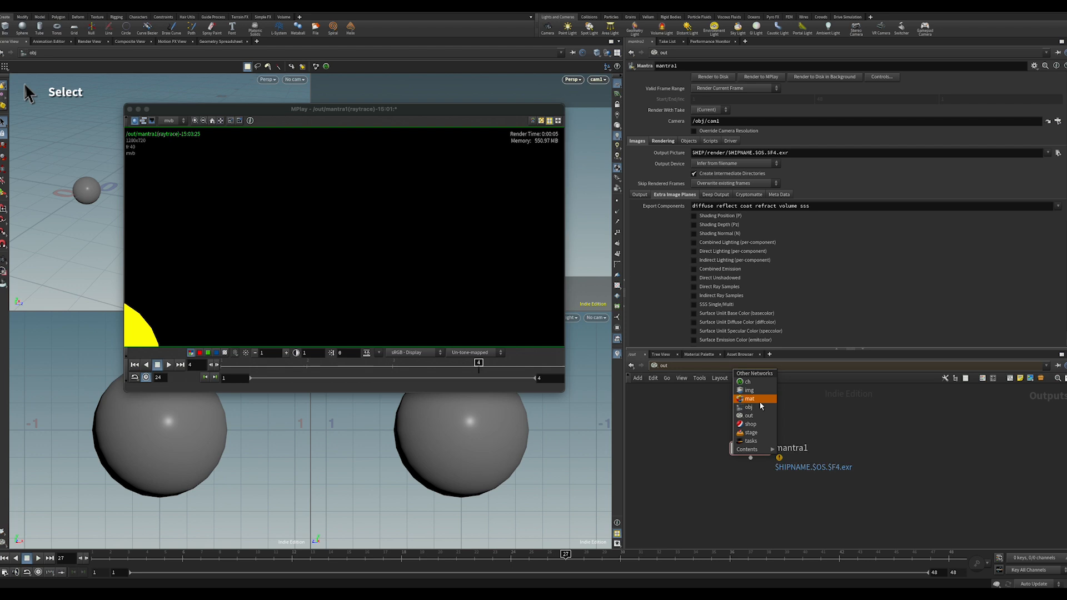
# - In principledshader1, add a Vector to Float node off multiply6 and a Float to Vector node
pyautogui.click(749, 407)
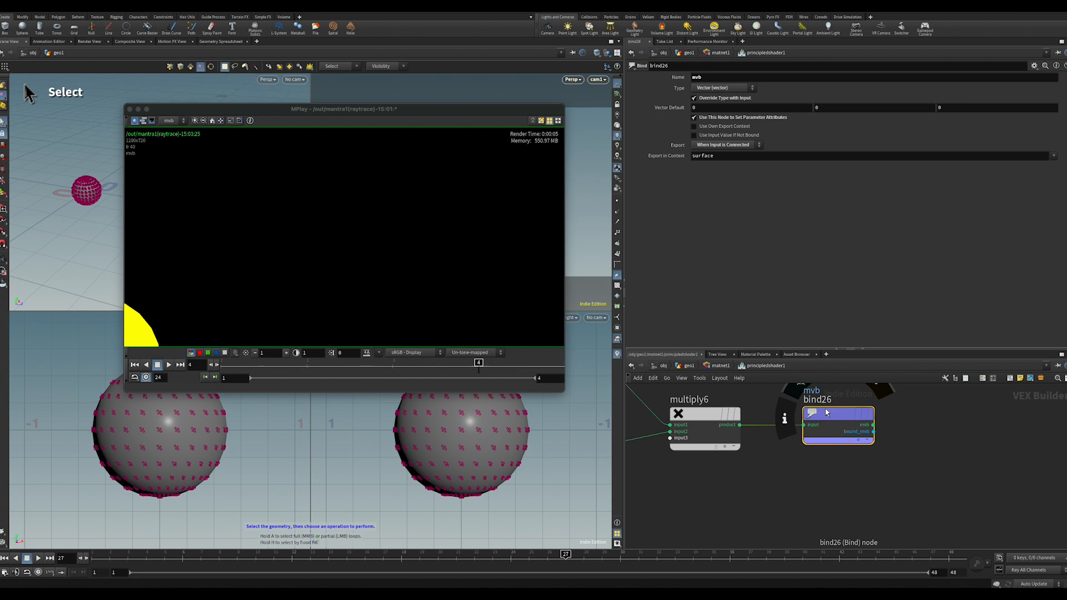
pyautogui.press('tab')
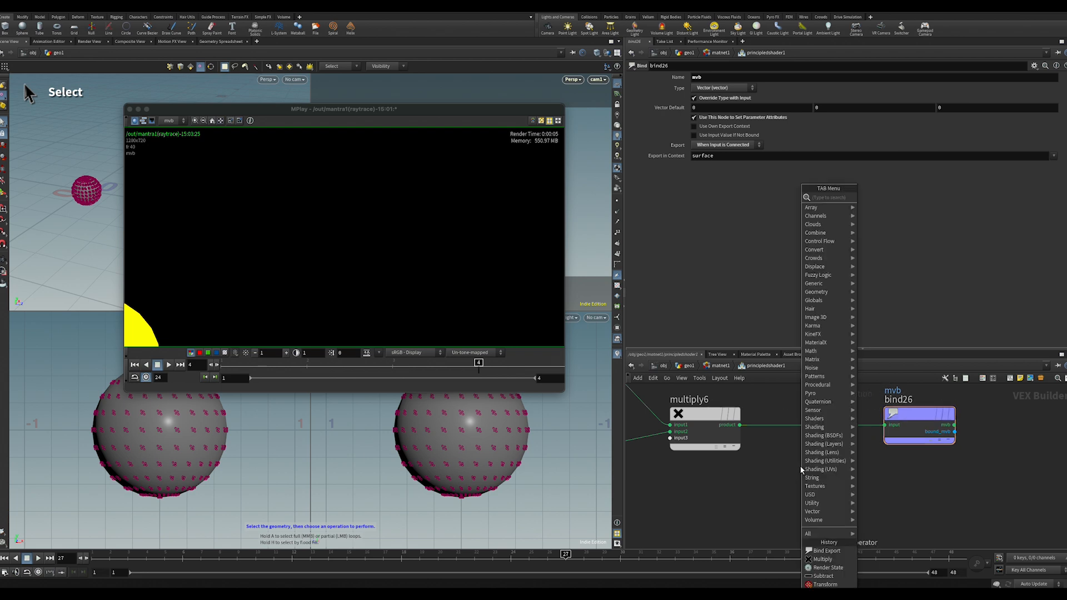
pyautogui.write('vect')
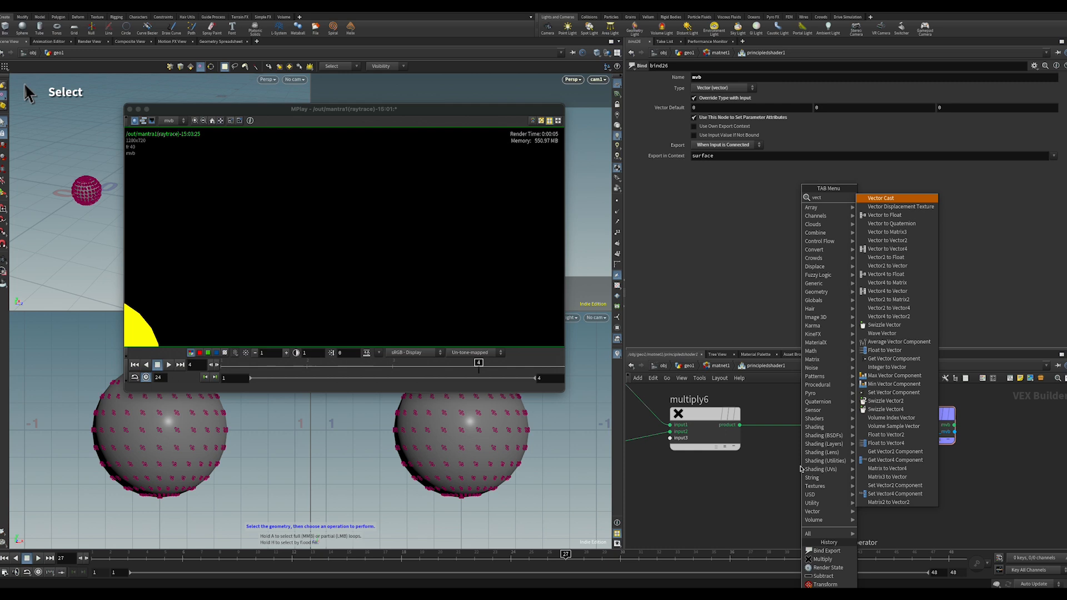
pyautogui.click(882, 198)
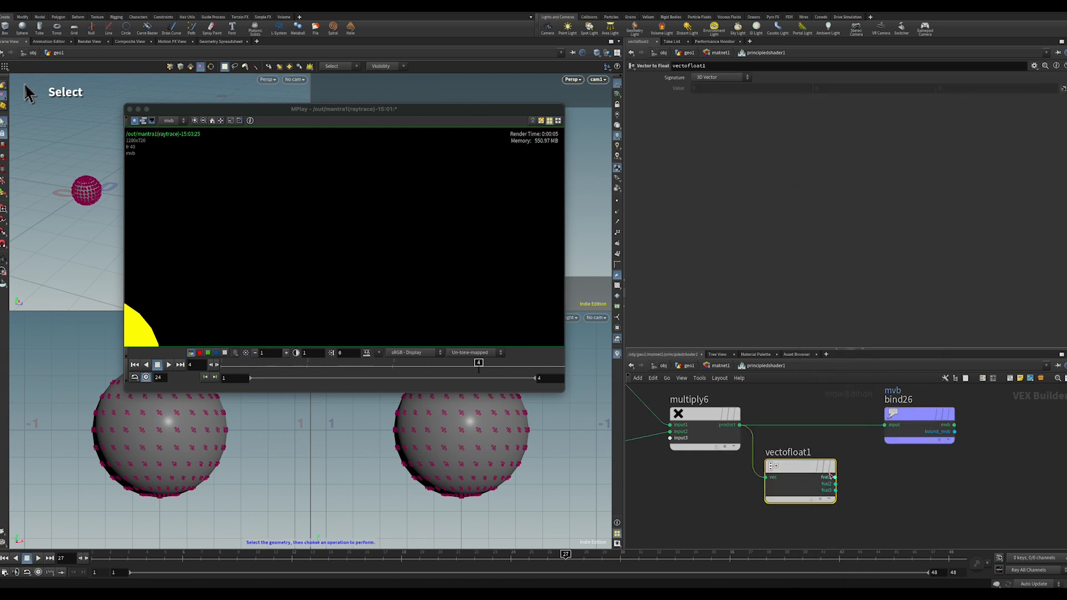
pyautogui.press('Tab')
pyautogui.write('flo')
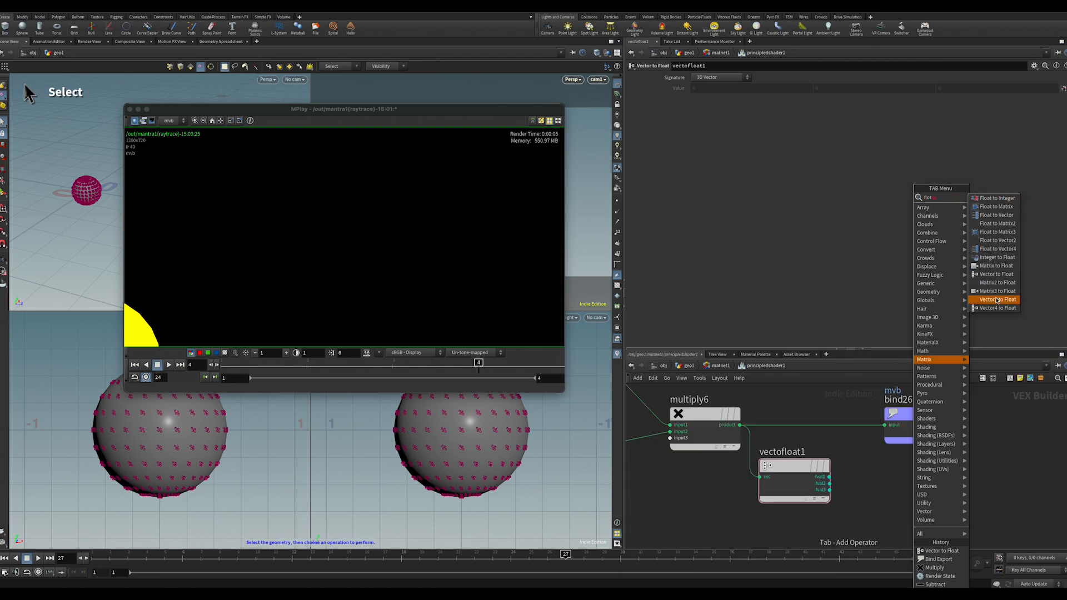
pyautogui.click(995, 216)
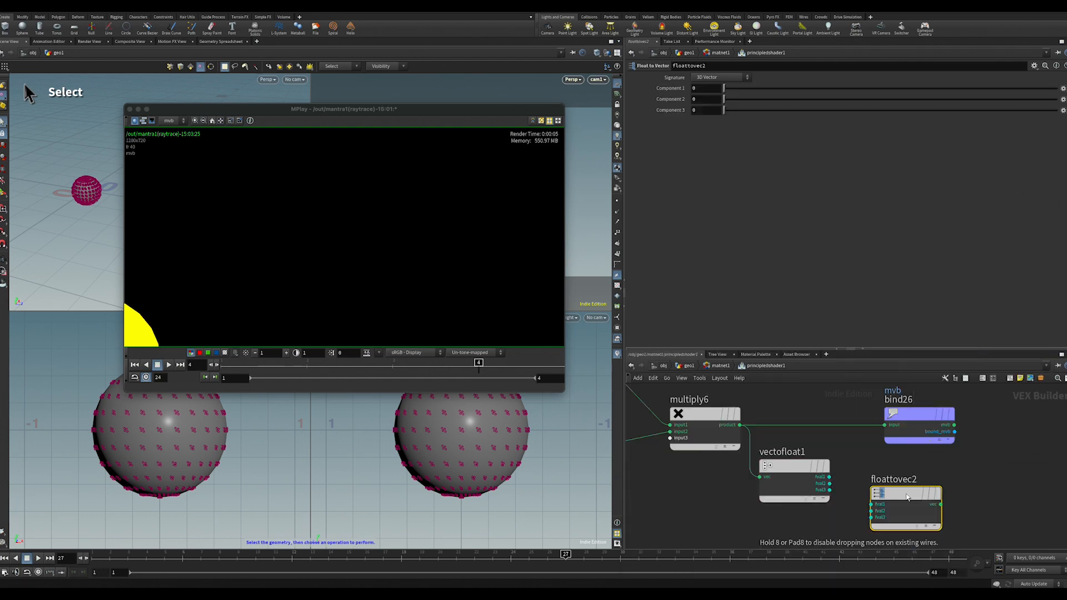